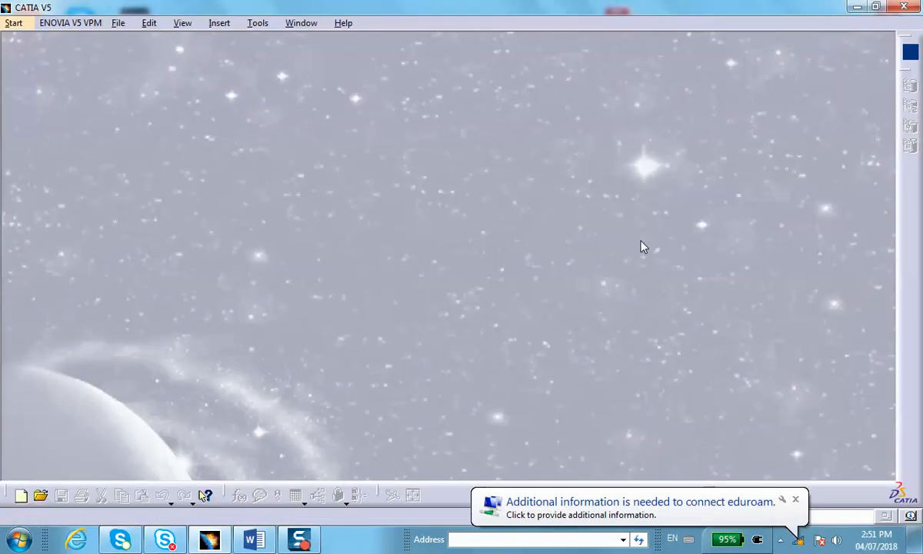
pyautogui.moveTo(492, 350)
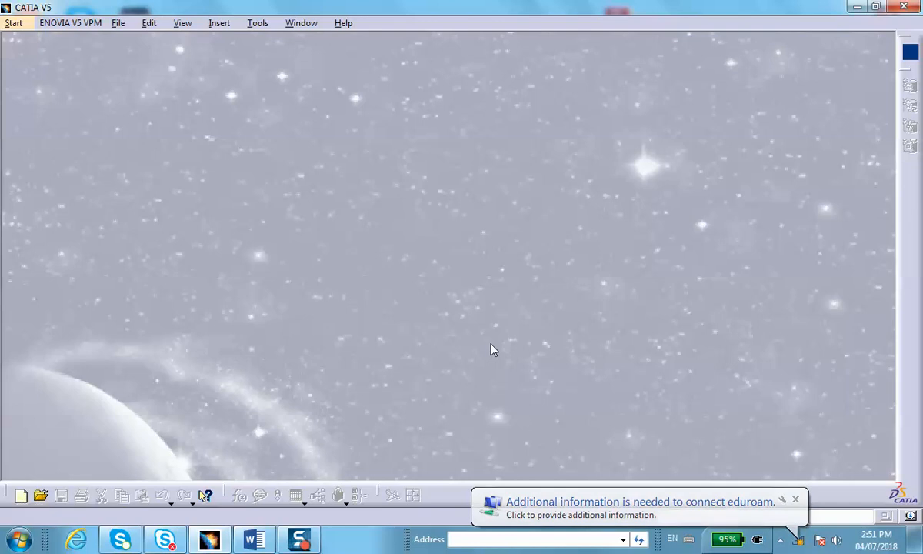
pyautogui.moveTo(144, 330)
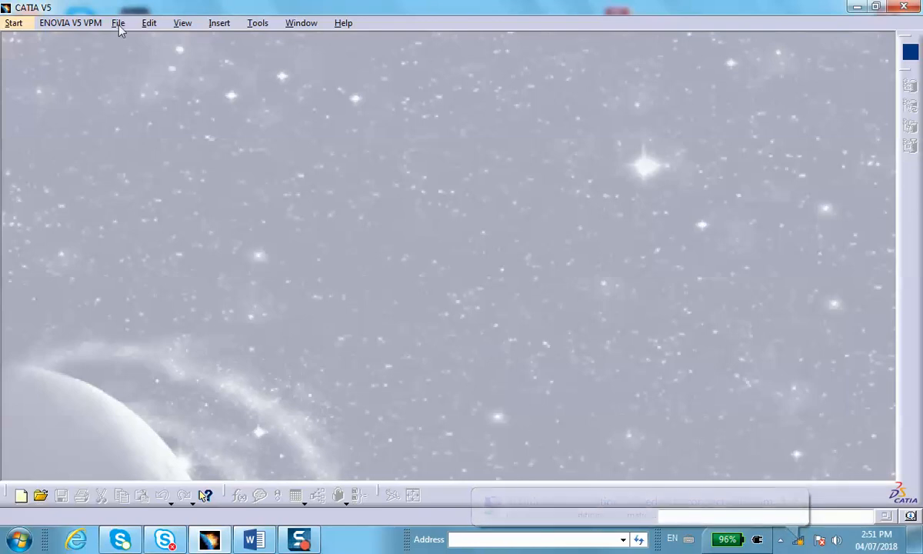
# Step: Create a new Part document and keep the default name Part1
pyautogui.click(118, 23)
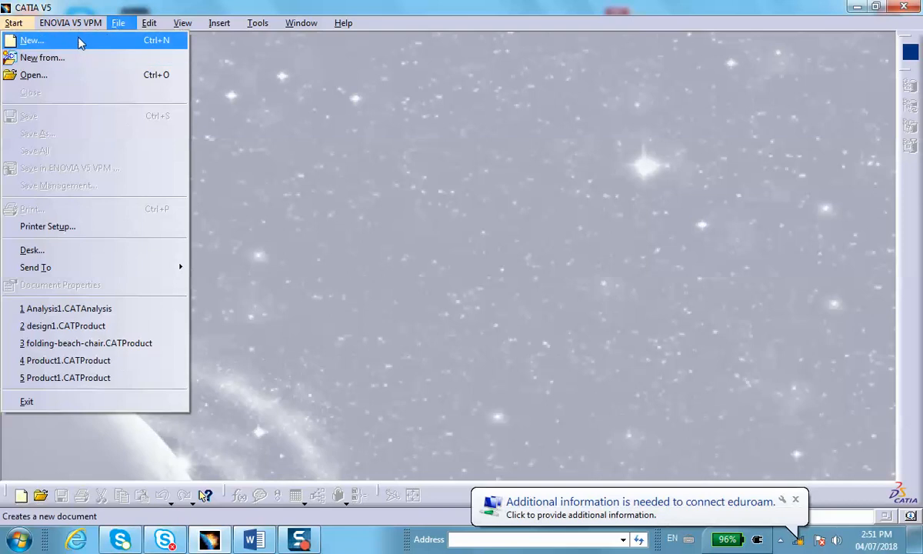
pyautogui.click(31, 40)
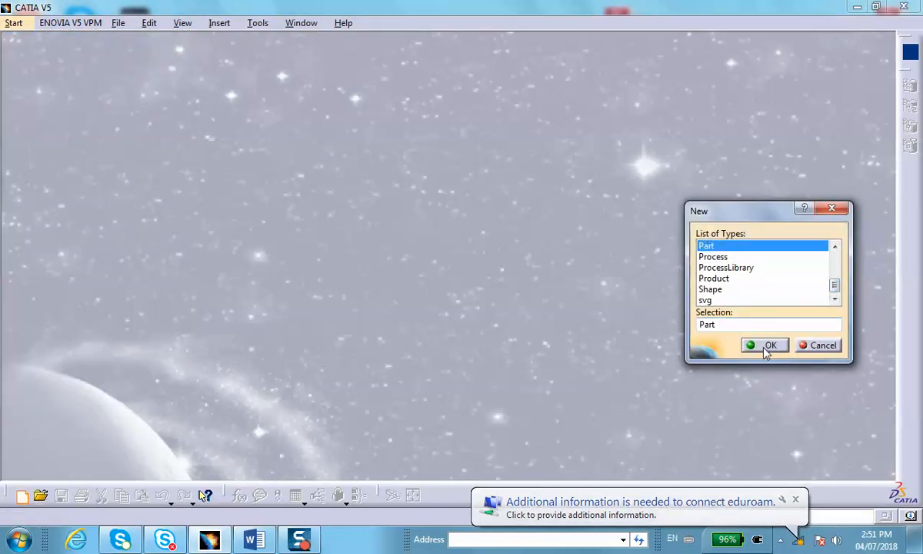
pyautogui.click(769, 345)
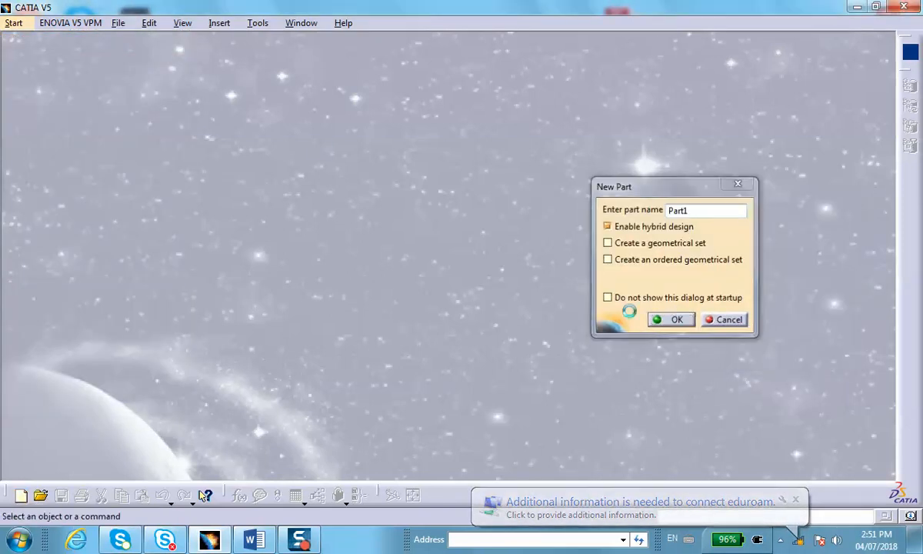
pyautogui.click(676, 319)
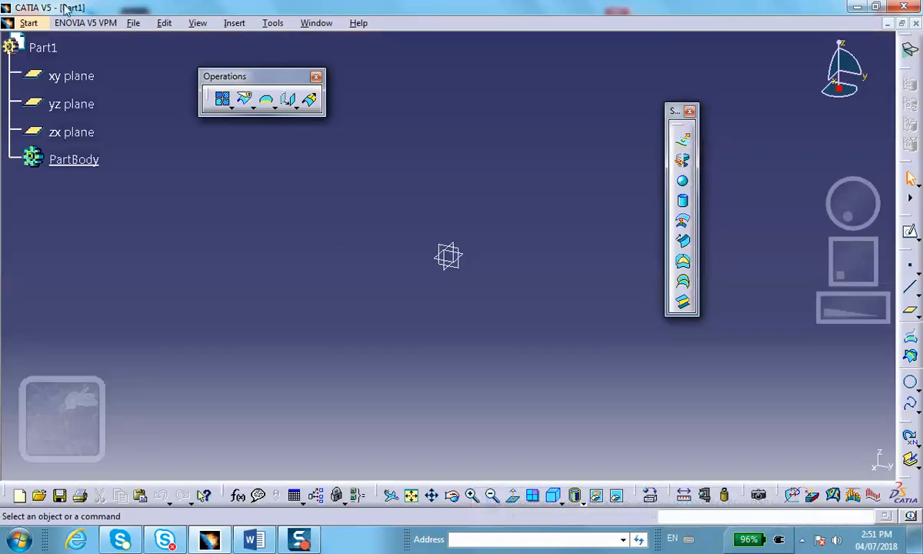
# Step: Set the sketched rectangle's width dimension to 127
pyautogui.click(28, 22)
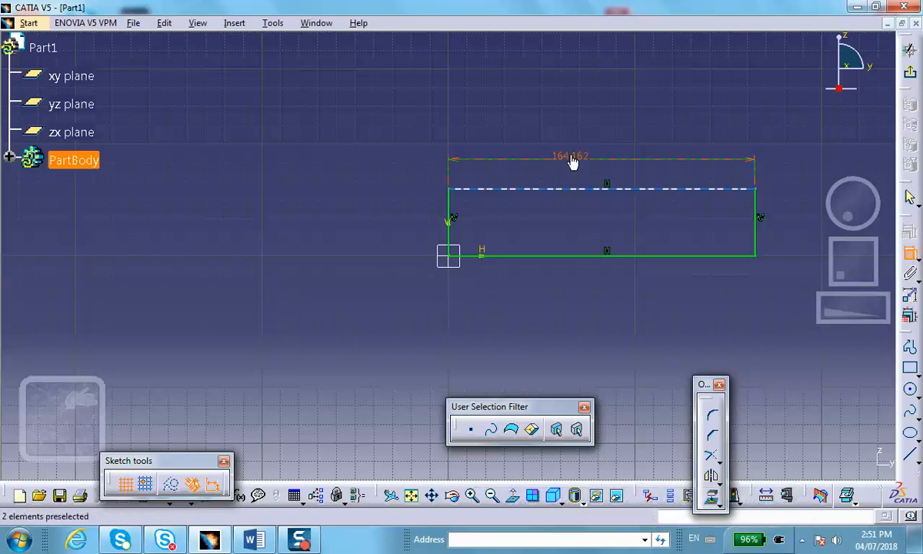
pyautogui.doubleClick(569, 156)
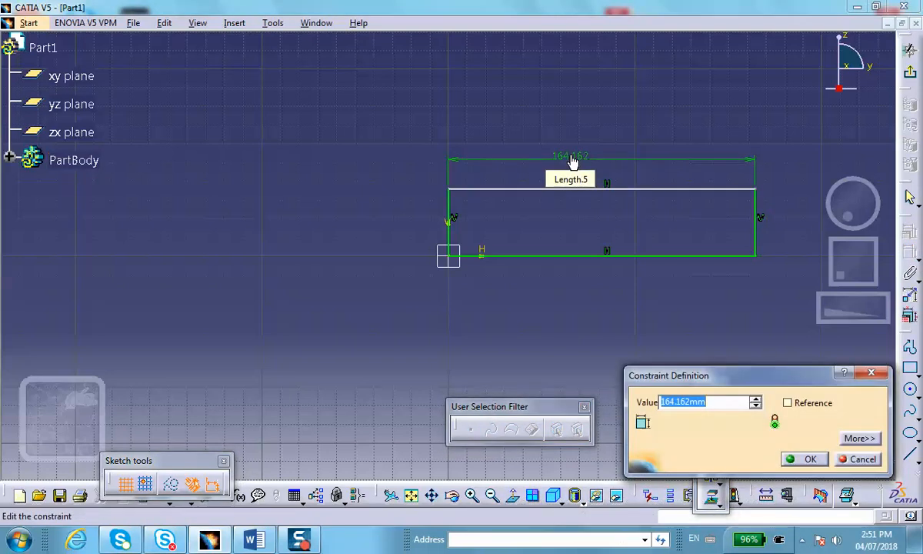
pyautogui.click(810, 458)
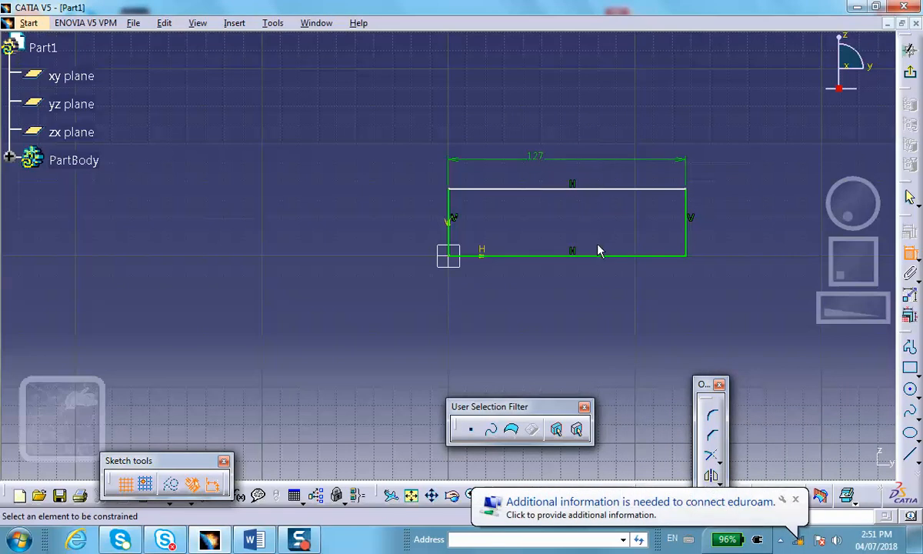
pyautogui.moveTo(598, 210)
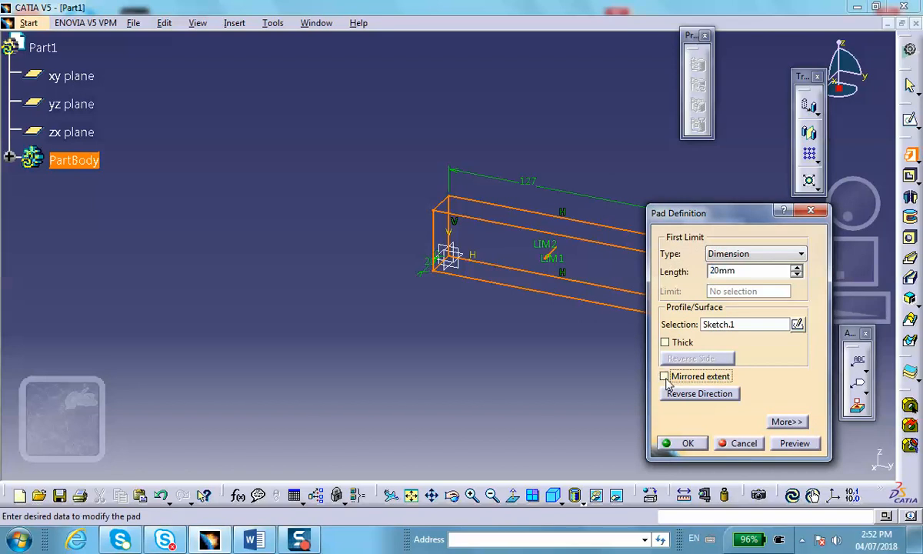
# Step: Pad the rectangle with a mirrored 5 in extent, then dismiss the material catalog
pyautogui.click(665, 376)
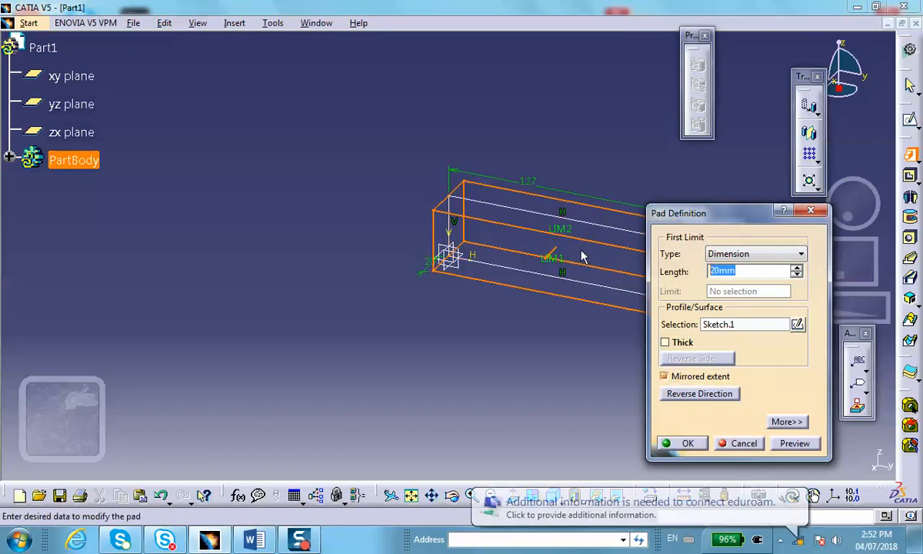
pyautogui.write('5in')
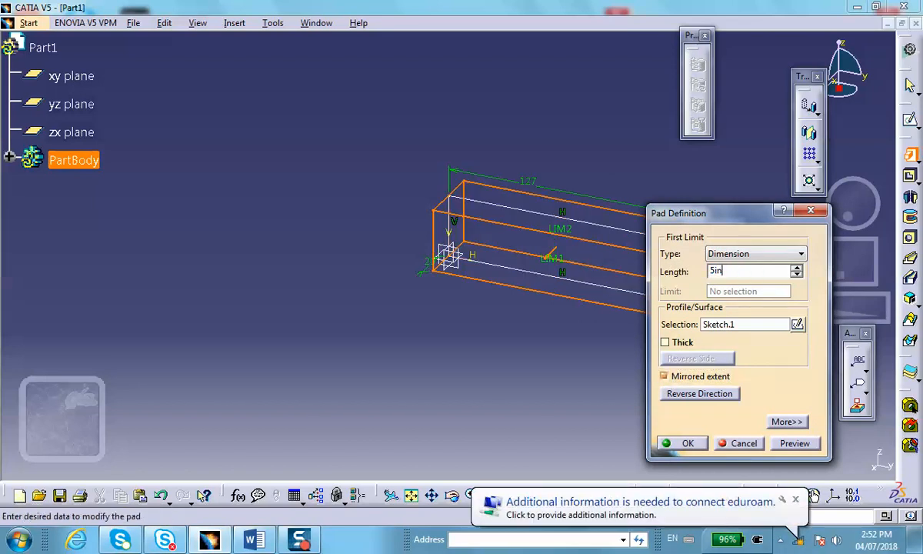
pyautogui.click(687, 442)
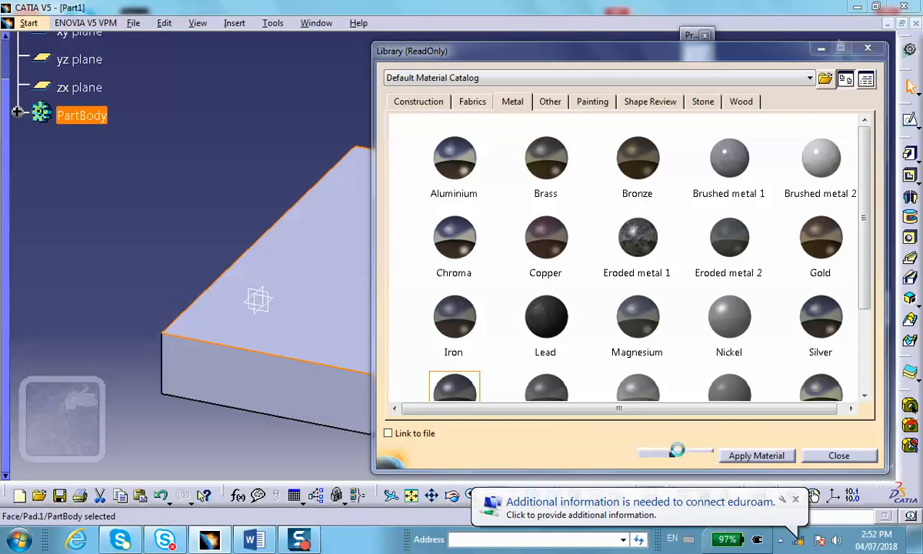
pyautogui.click(838, 454)
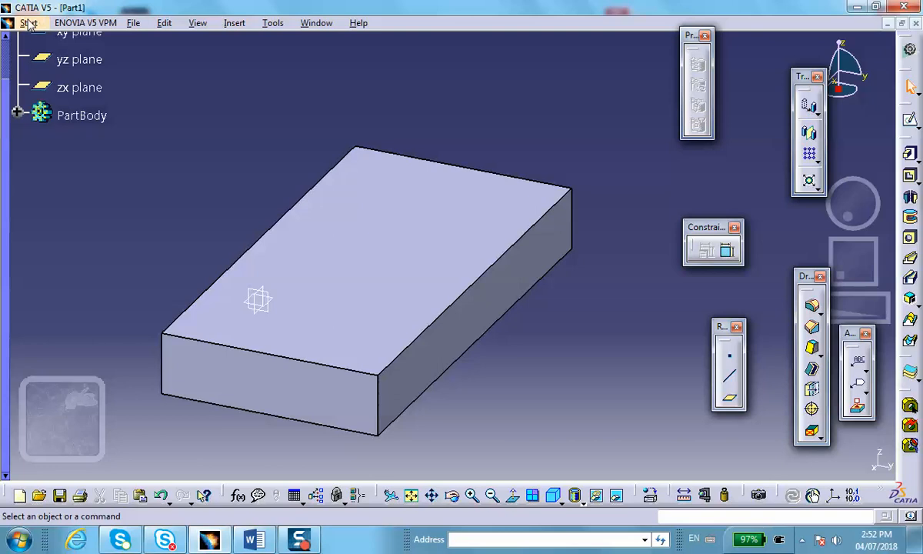
# Step: Extract the block's top face as a separate surface in Wireframe and Surface Design
pyautogui.click(29, 22)
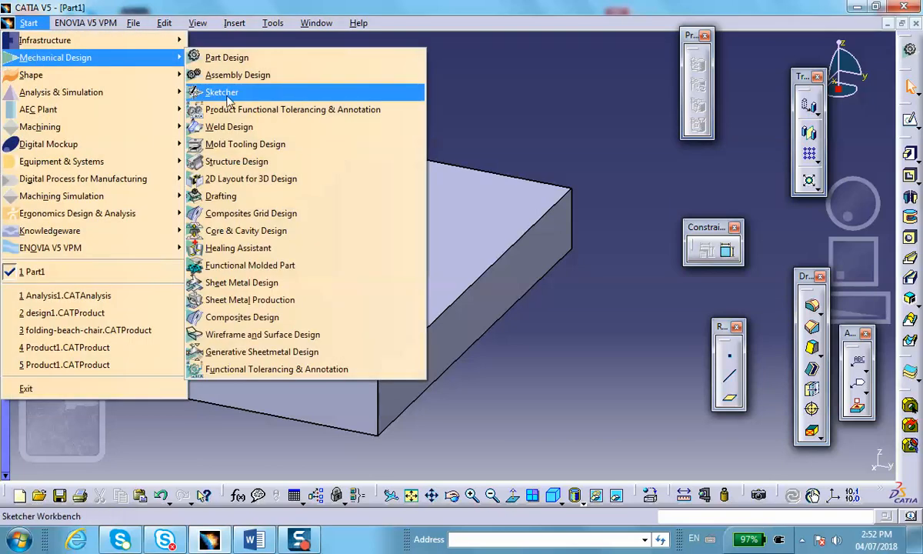
pyautogui.moveTo(261, 352)
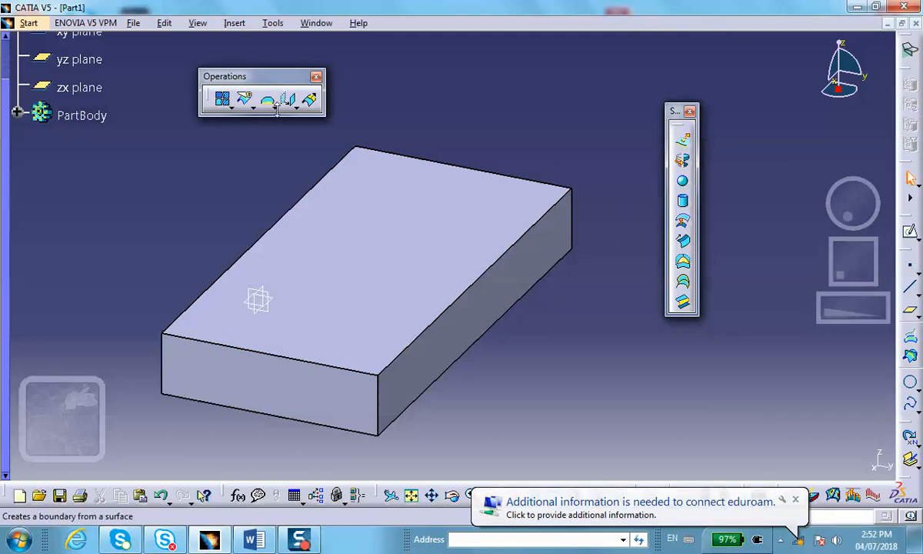
pyautogui.click(288, 98)
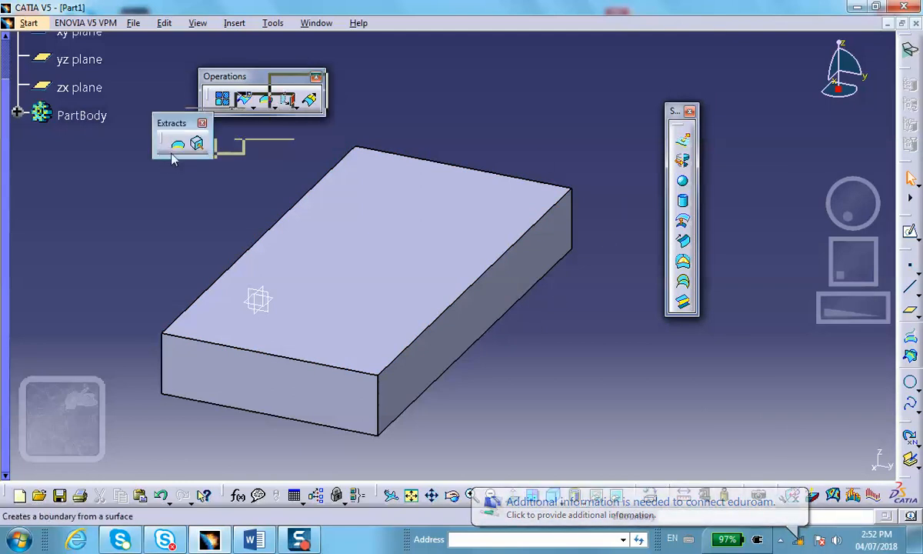
pyautogui.moveTo(198, 145)
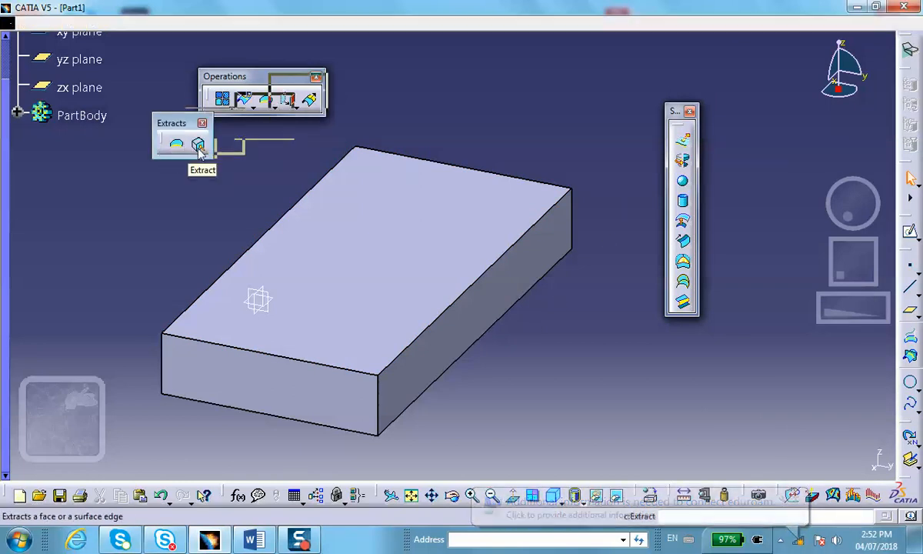
pyautogui.click(197, 143)
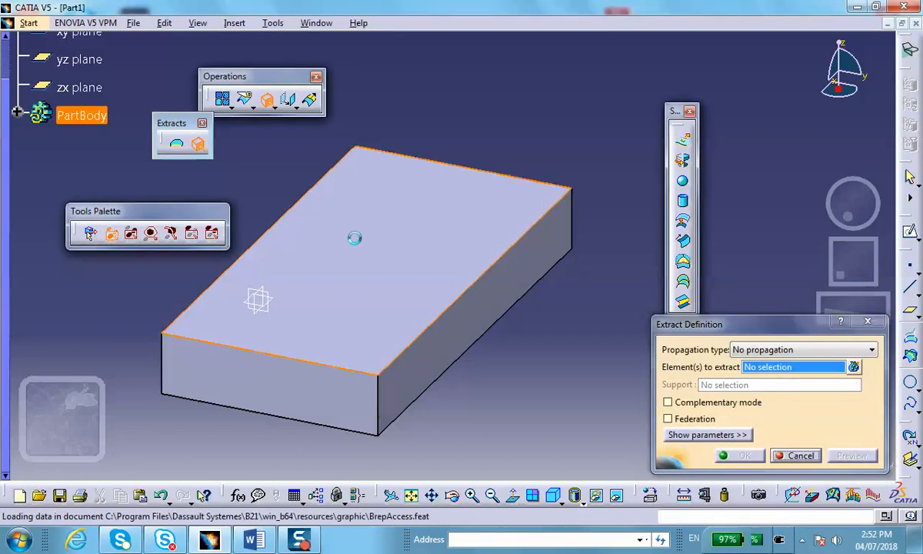
pyautogui.click(353, 239)
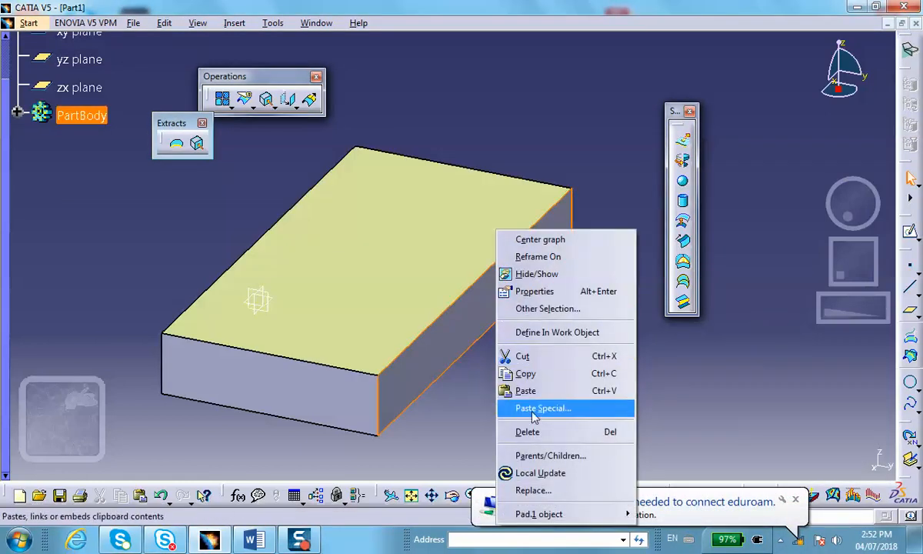
pyautogui.moveTo(525, 372)
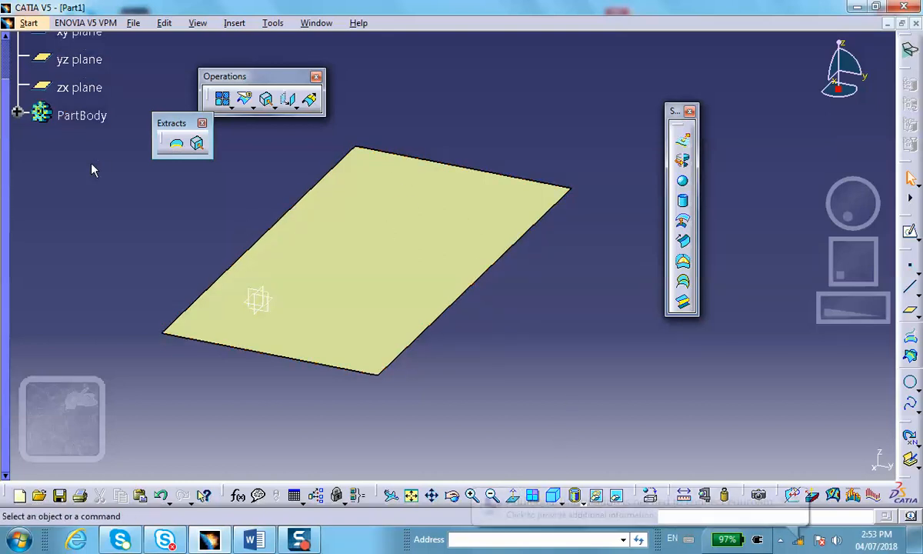
pyautogui.click(28, 22)
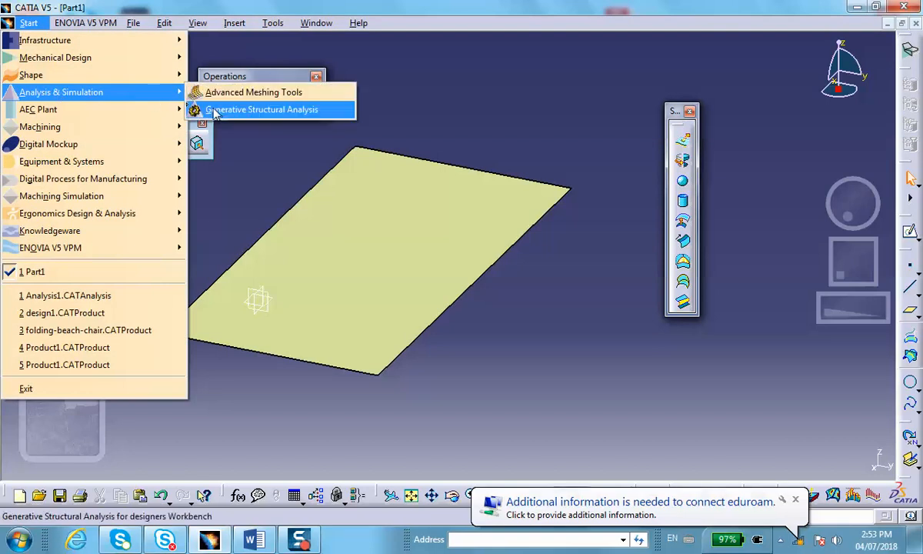
# Step: Enter Generative Structural Analysis and create a Static Analysis case
pyautogui.click(262, 109)
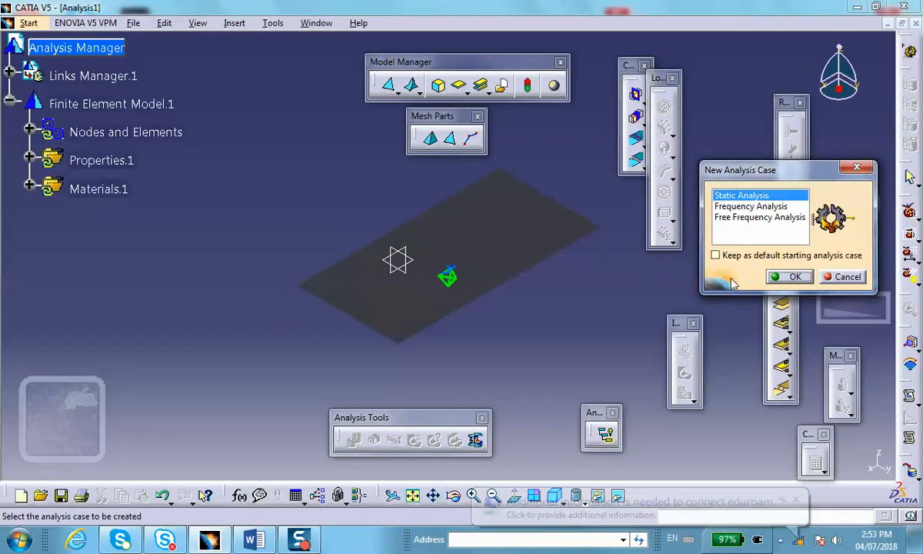
pyautogui.click(795, 276)
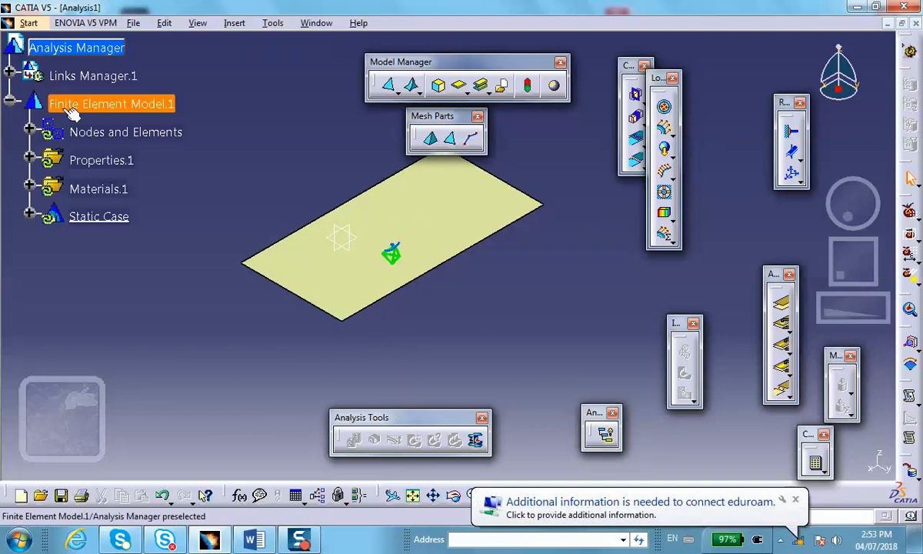
# Step: Delete 3D Property.1 from the finite element model
pyautogui.click(28, 160)
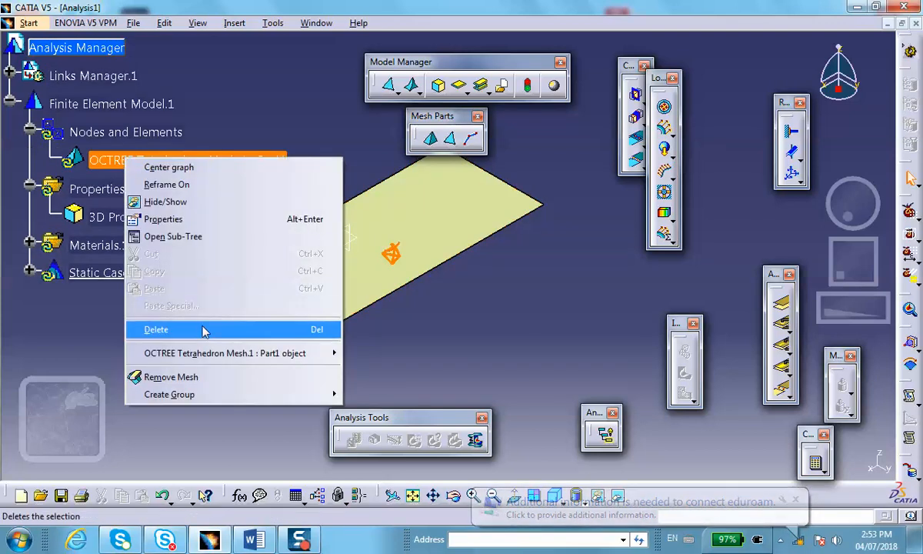
pyautogui.click(156, 329)
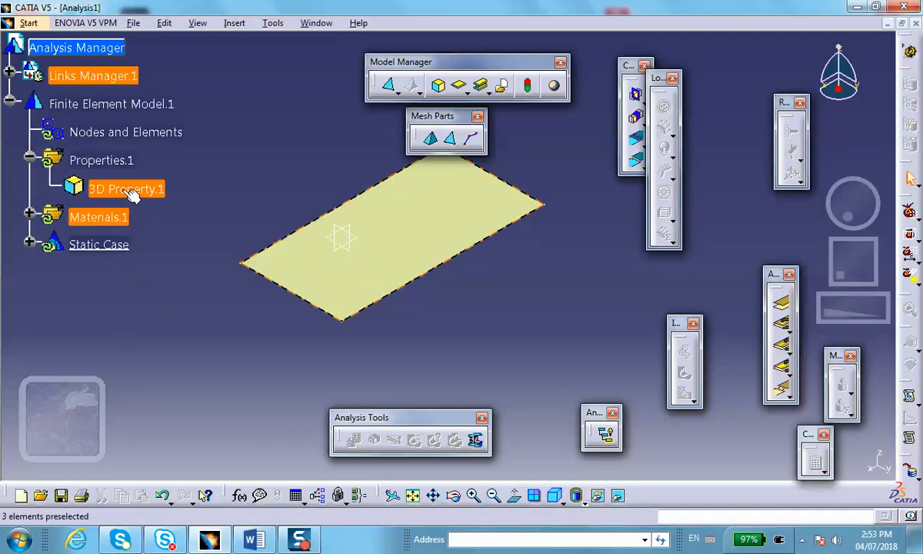
pyautogui.rightClick(127, 188)
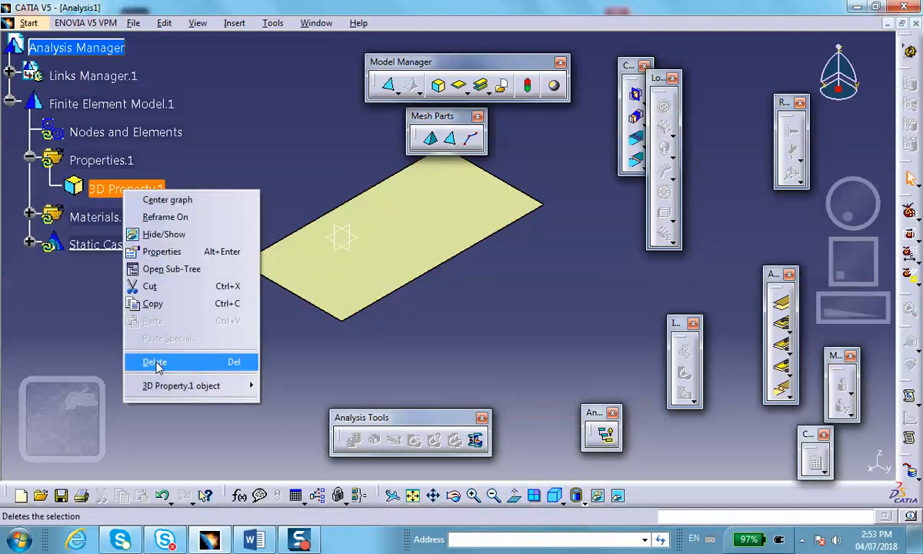
pyautogui.click(154, 362)
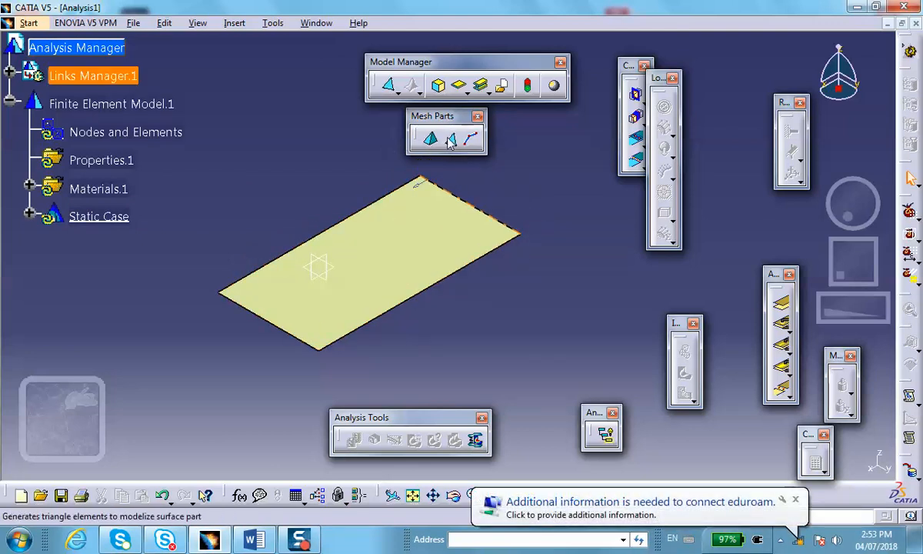
pyautogui.moveTo(452, 140)
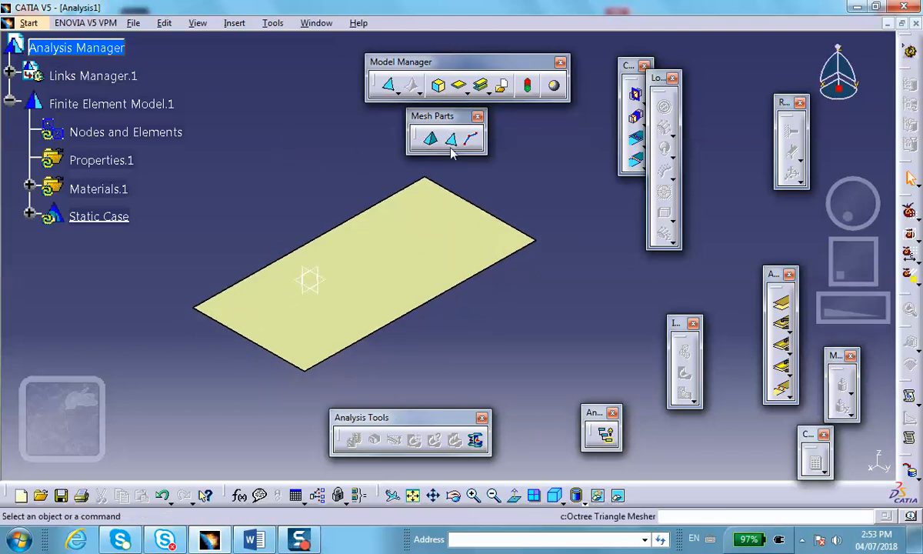
pyautogui.moveTo(452, 138)
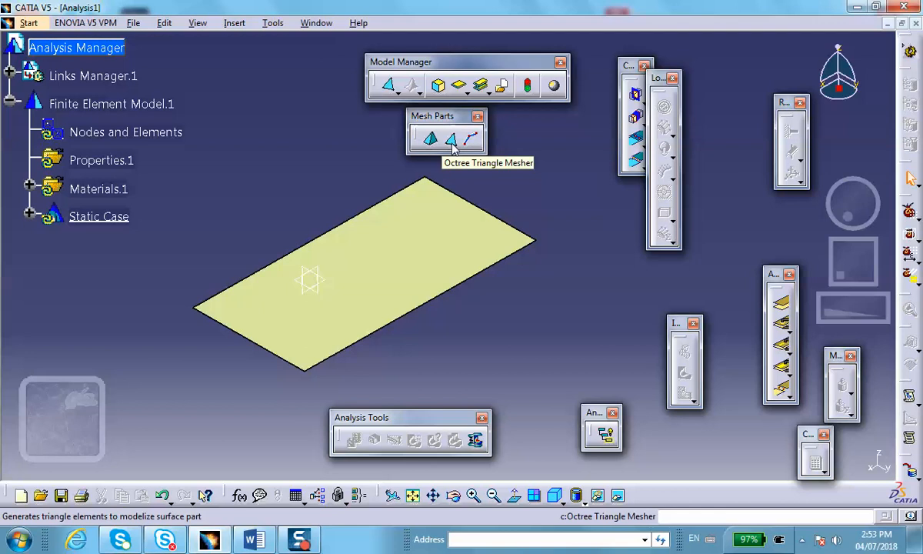
pyautogui.moveTo(450, 139)
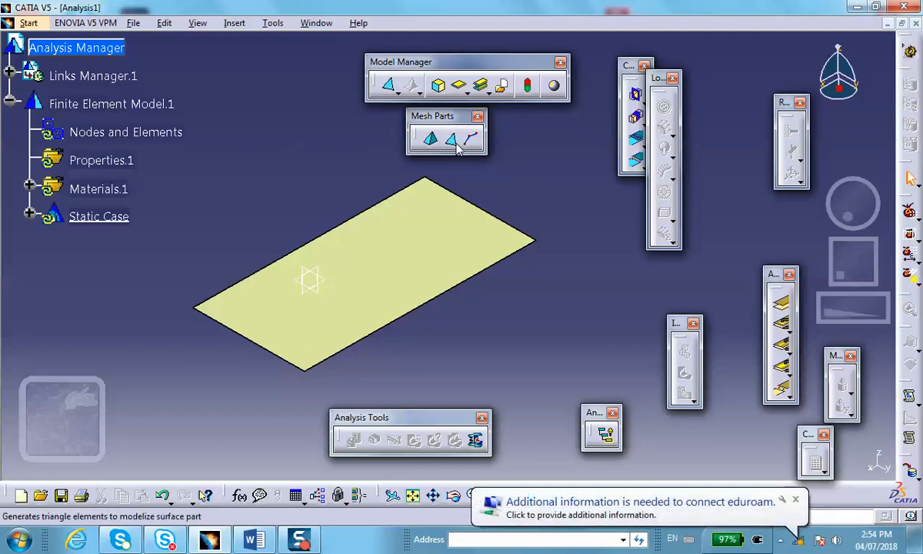
pyautogui.moveTo(452, 138)
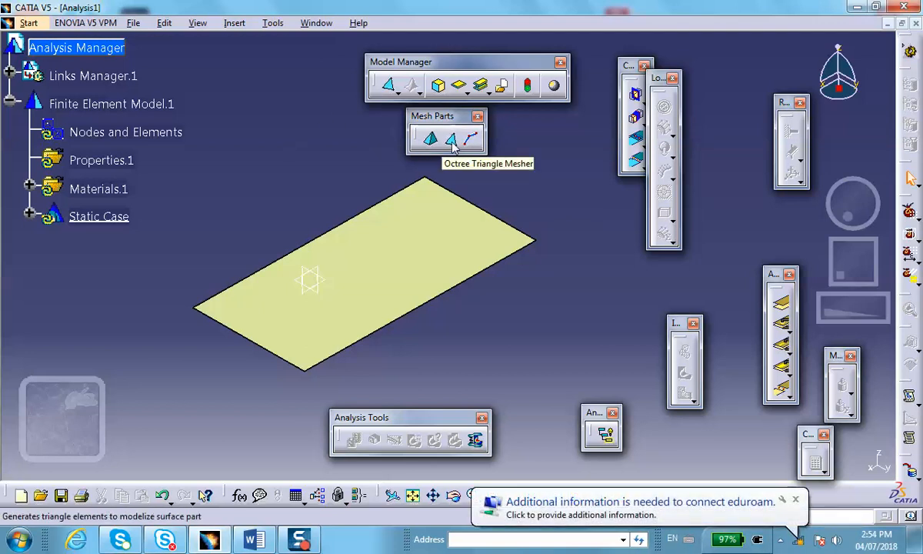
pyautogui.moveTo(312, 136)
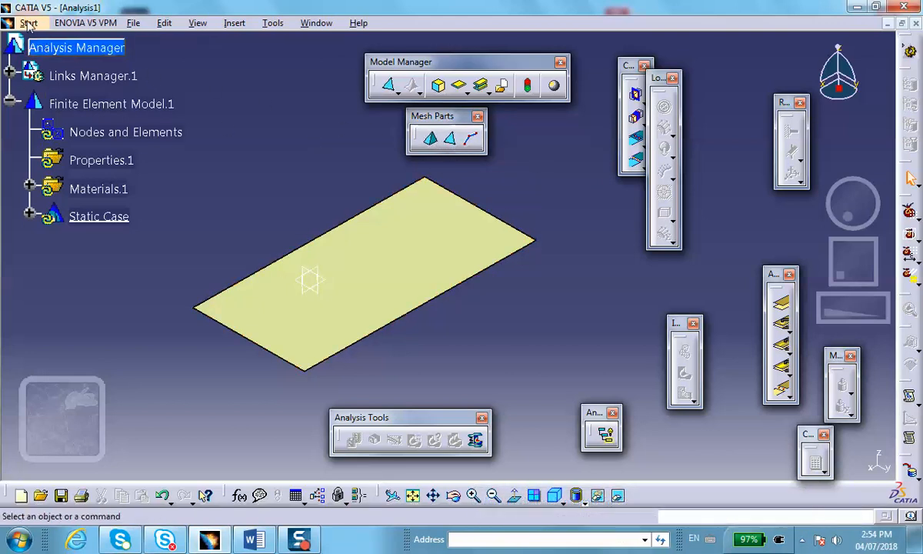
# Step: Switch to the Advanced Meshing Tools workbench
pyautogui.click(28, 22)
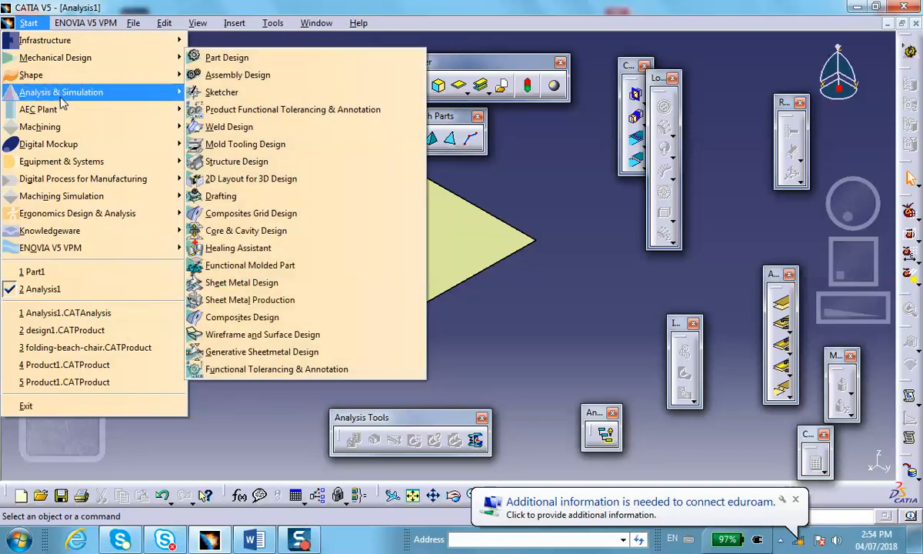
pyautogui.click(61, 92)
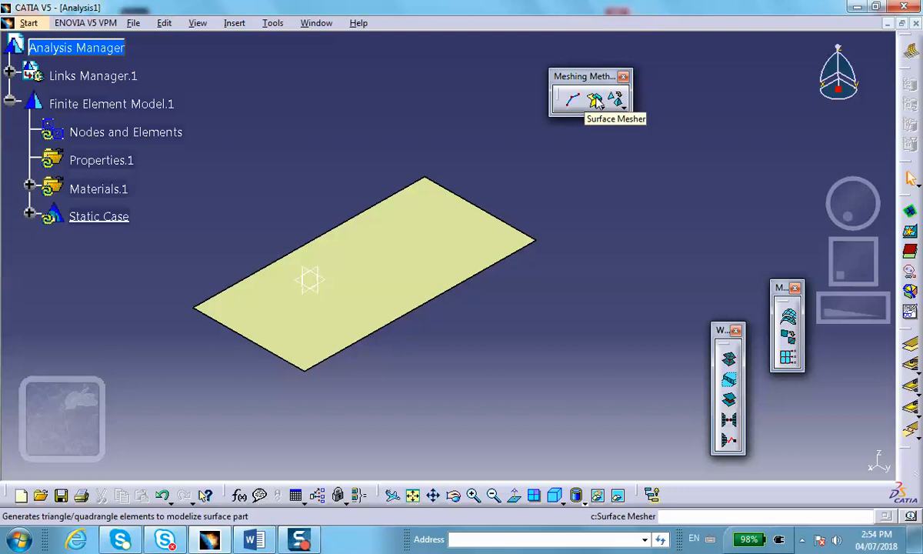
# Step: Create a surface mesh on the plate with a .1 in (2.54 mm) global mesh size
pyautogui.click(594, 99)
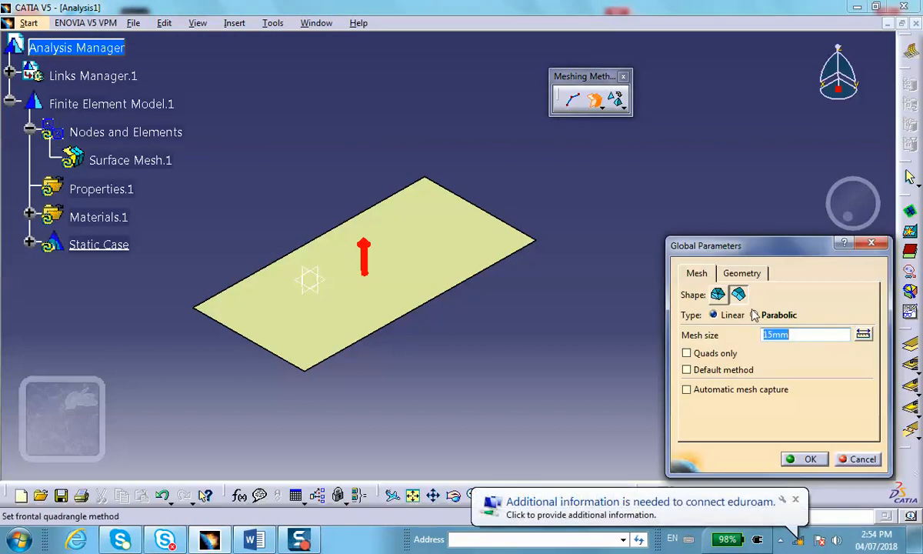
pyautogui.click(712, 314)
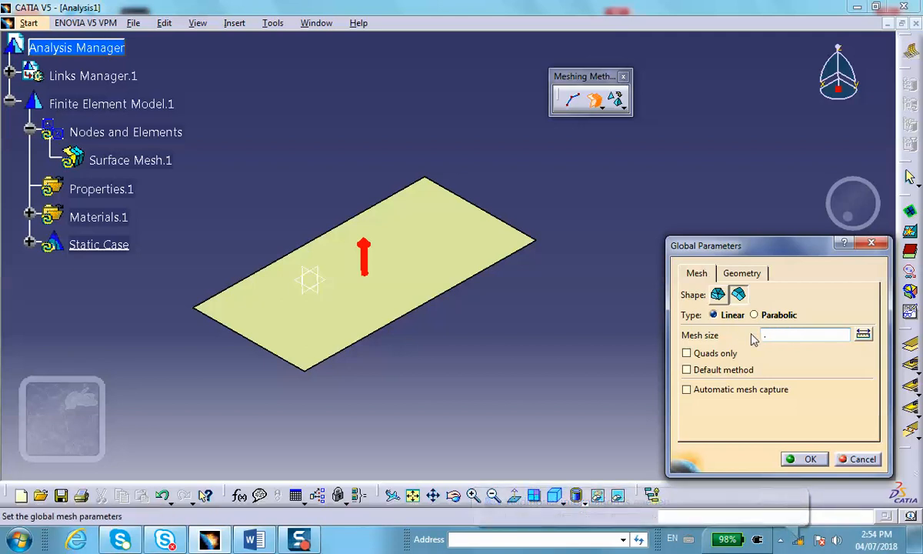
pyautogui.write('.1')
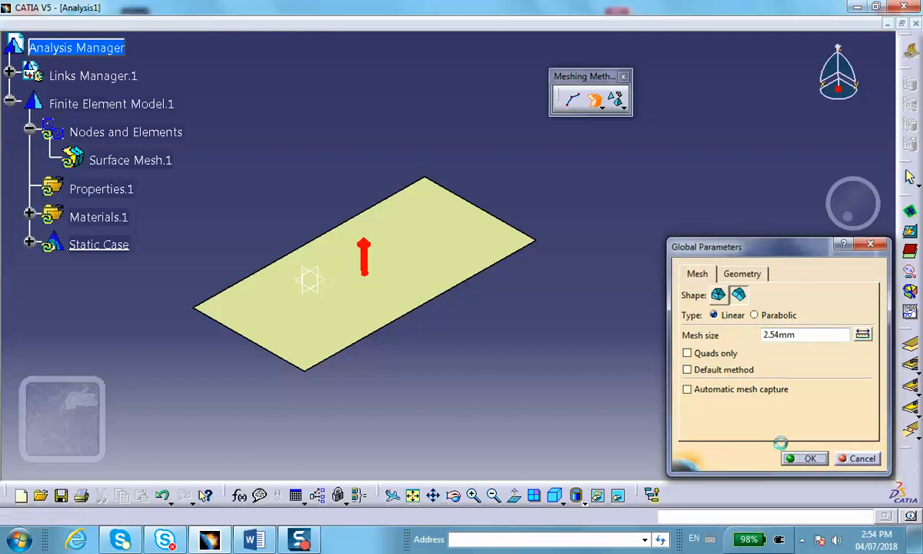
pyautogui.click(804, 457)
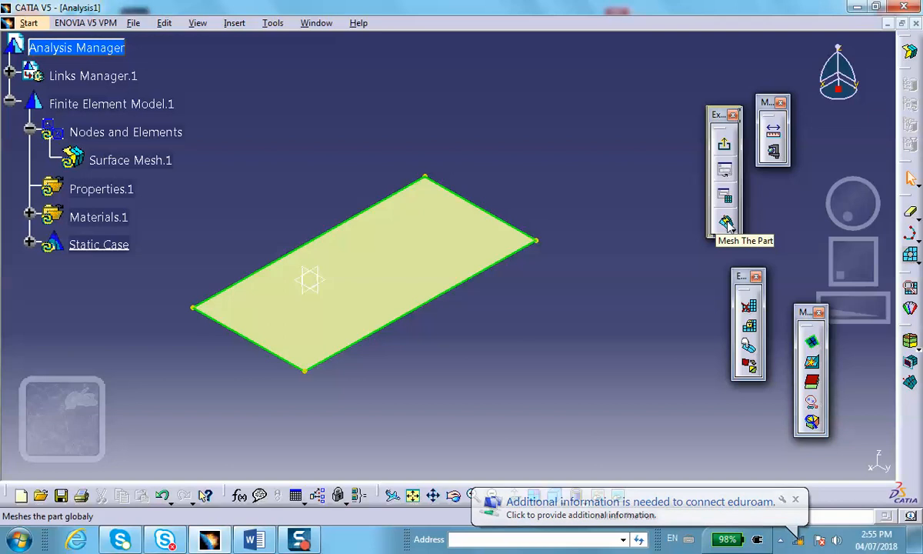
# Step: Mesh the part and dismiss the 5151-node, 5000-element summary
pyautogui.click(725, 223)
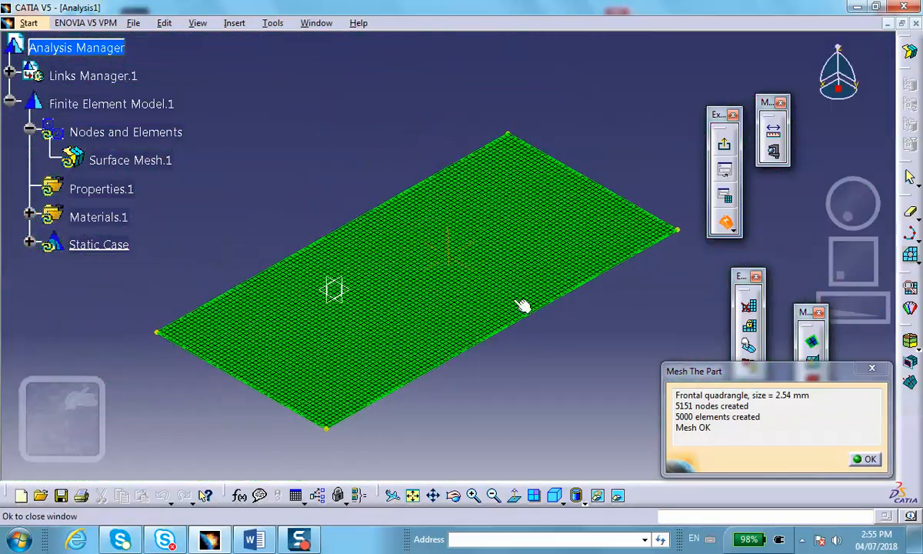
pyautogui.click(870, 458)
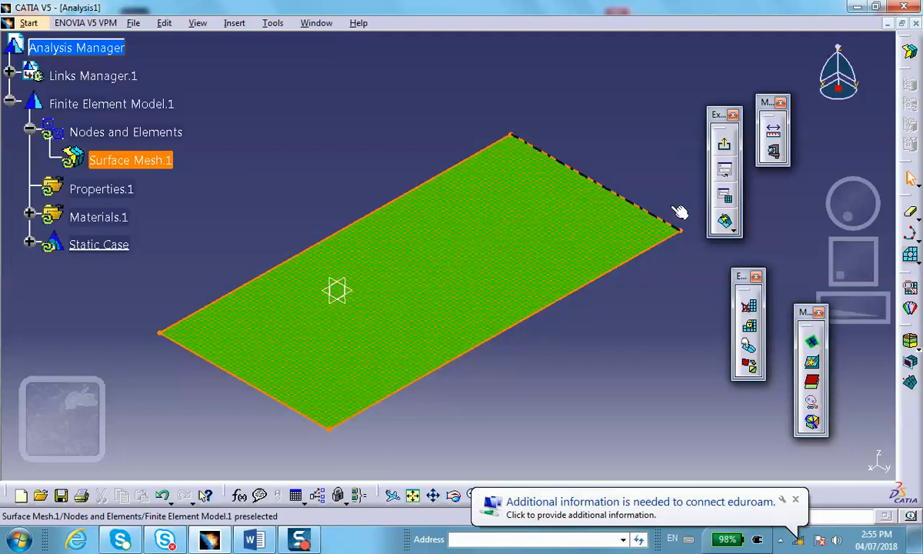
# Step: Exit Mesh The Part editing mode via the Nodes and Elements context menu
pyautogui.click(677, 215)
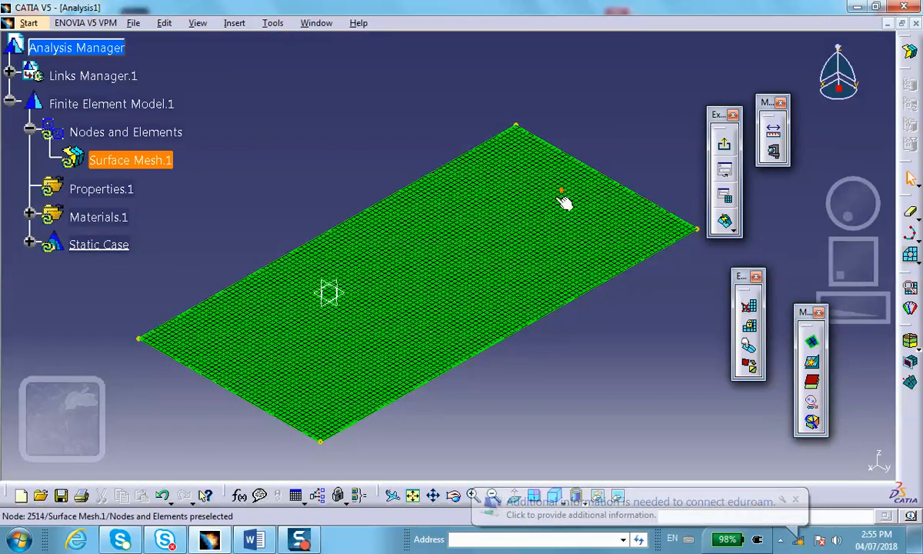
pyautogui.rightClick(131, 160)
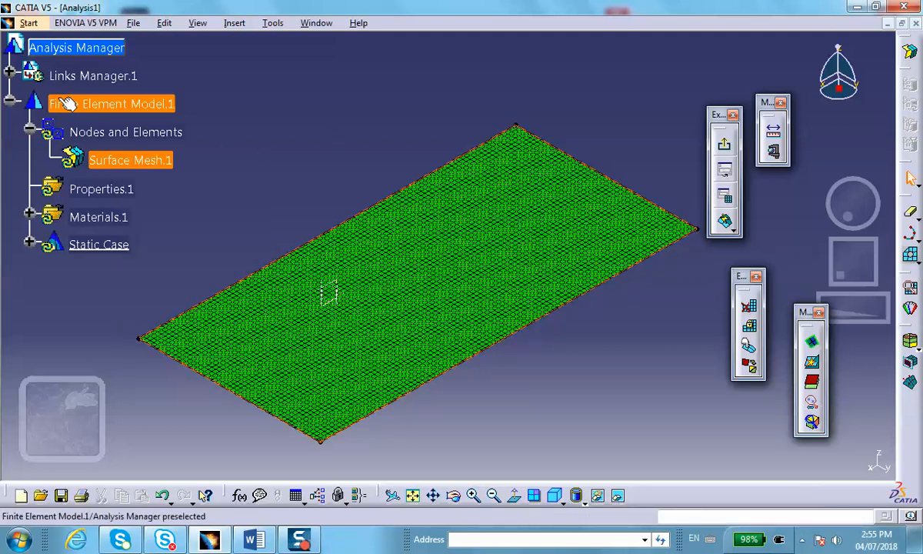
pyautogui.rightClick(125, 131)
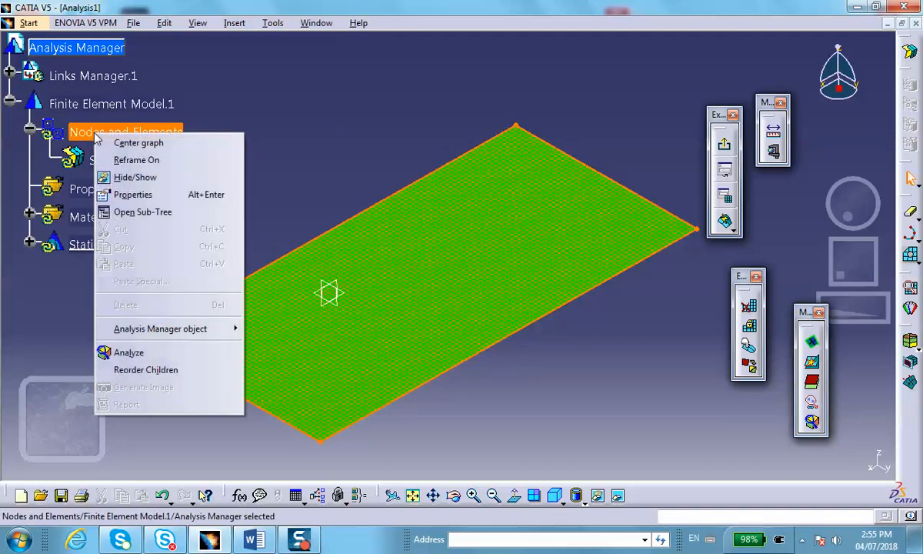
pyautogui.moveTo(147, 305)
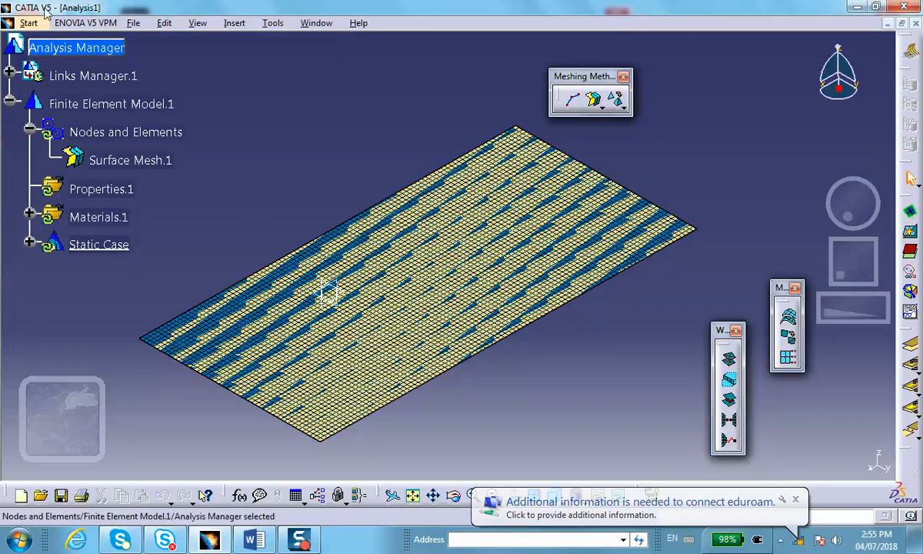
pyautogui.click(28, 23)
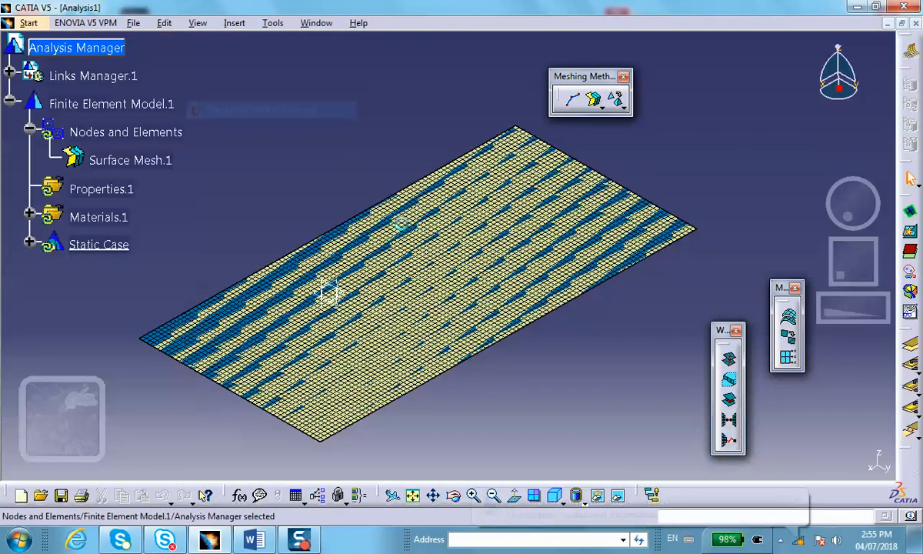
# Step: Delete Surface Mesh.1 and return to Advanced Meshing Tools
pyautogui.rightClick(130, 160)
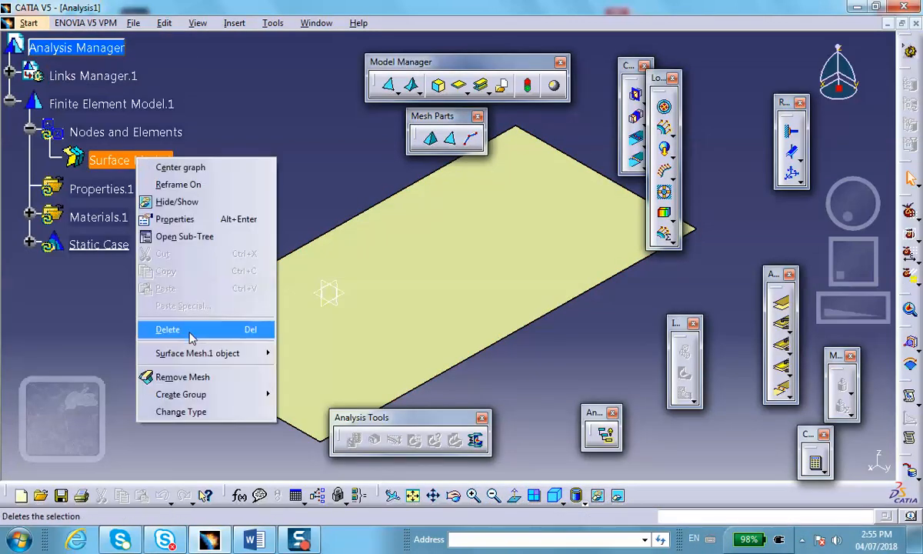
pyautogui.click(167, 329)
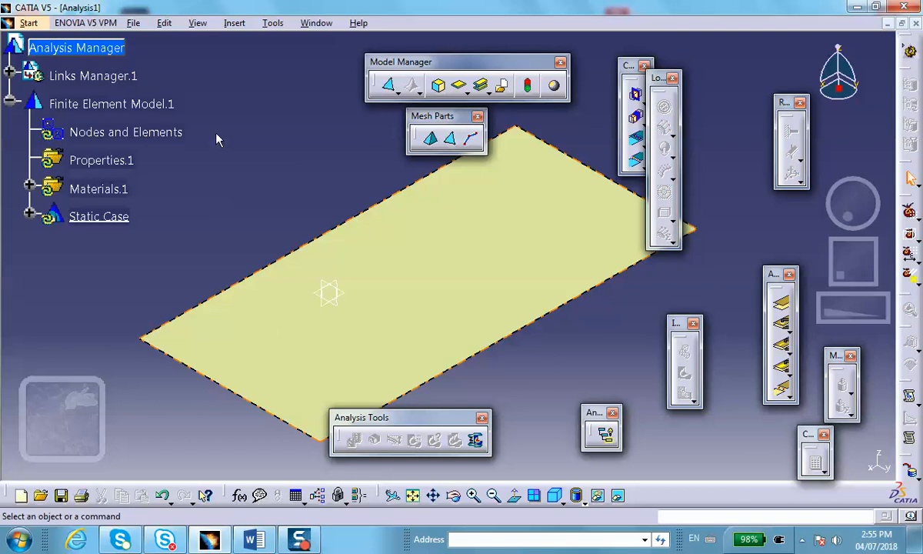
pyautogui.click(28, 22)
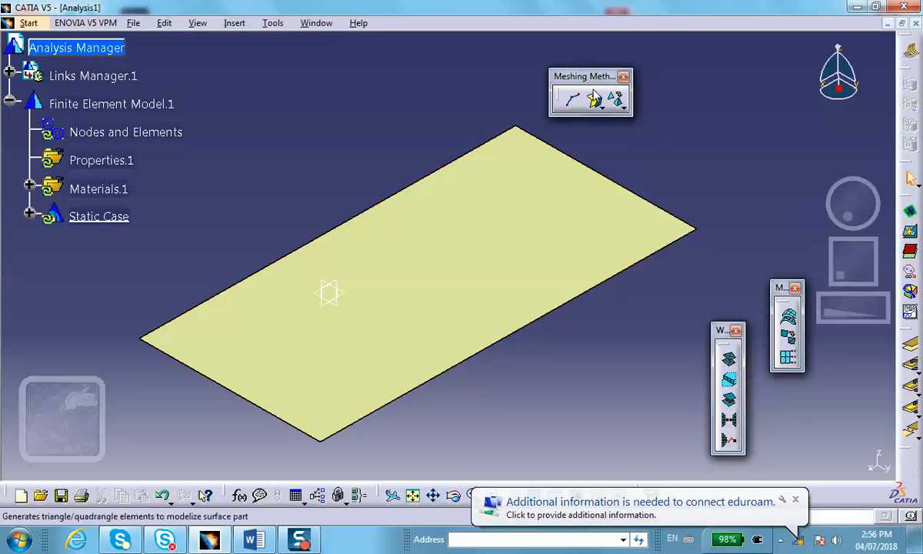
# Step: Mesh the whole plate with a 0.1 global element size, creating Surface Mesh.2
pyautogui.click(595, 100)
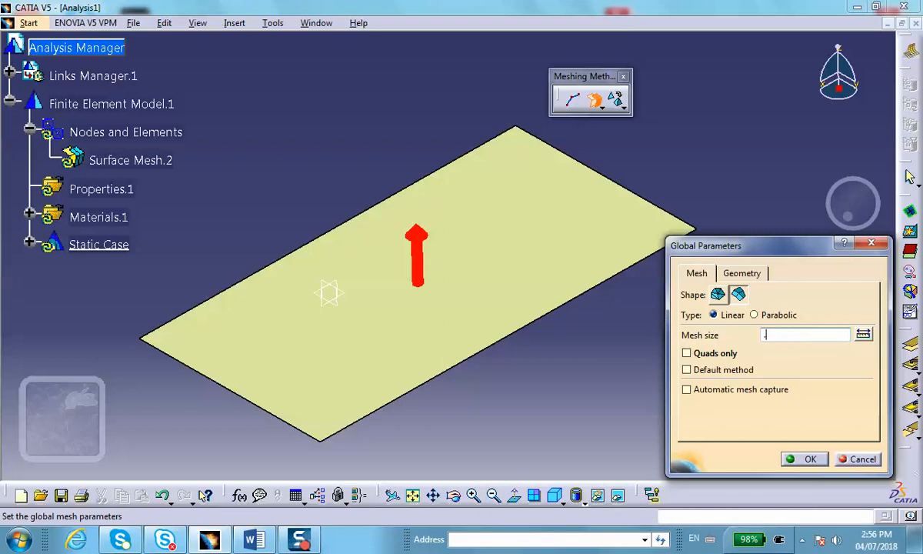
pyautogui.write('.1')
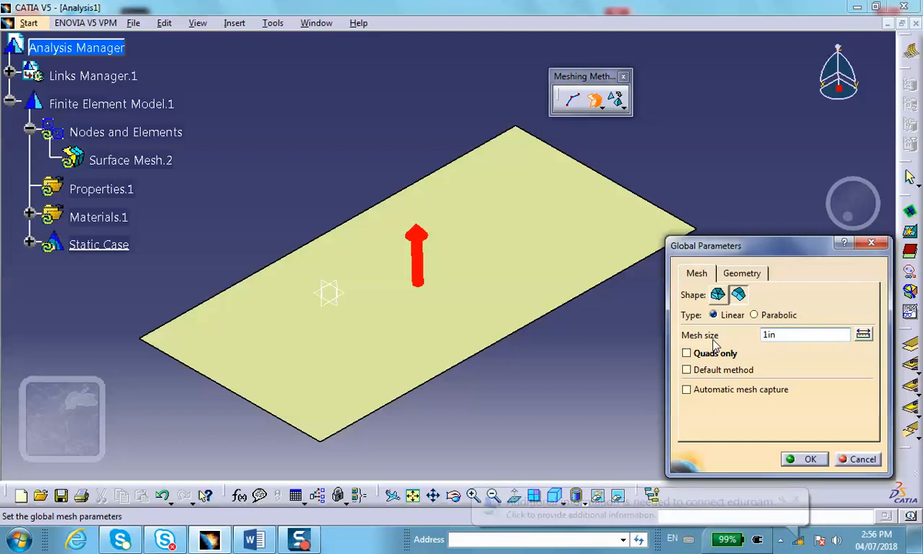
pyautogui.click(804, 458)
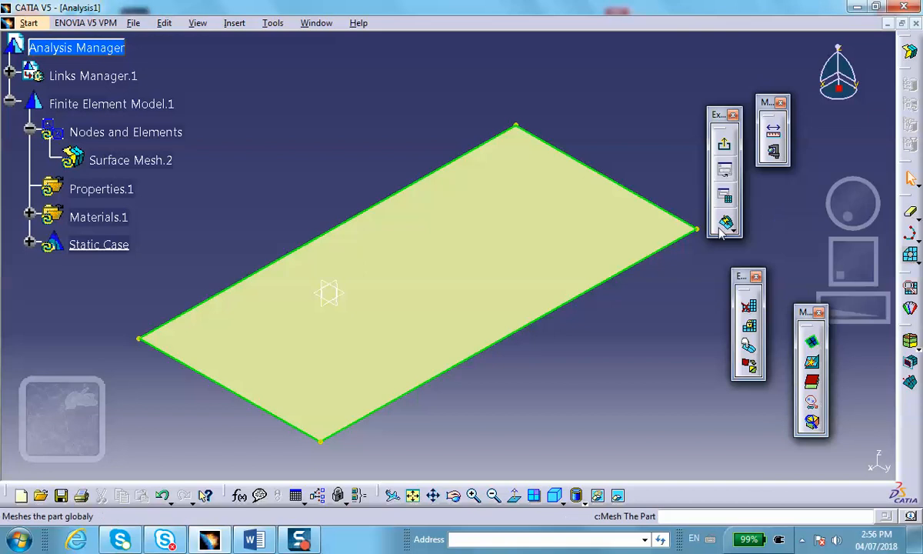
pyautogui.click(723, 223)
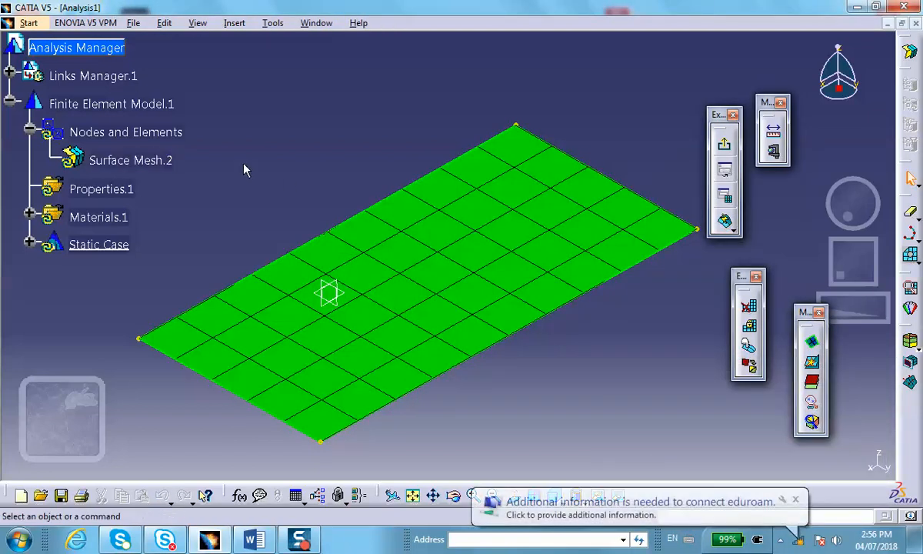
pyautogui.moveTo(305, 167)
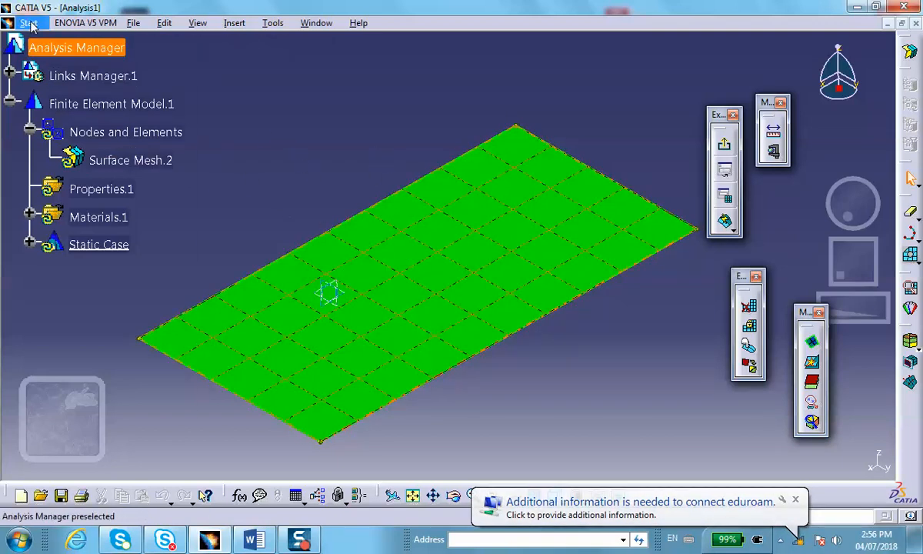
# Step: Switch to Generative Structural Analysis and bring up Mesh.1's context options to hide it
pyautogui.click(29, 22)
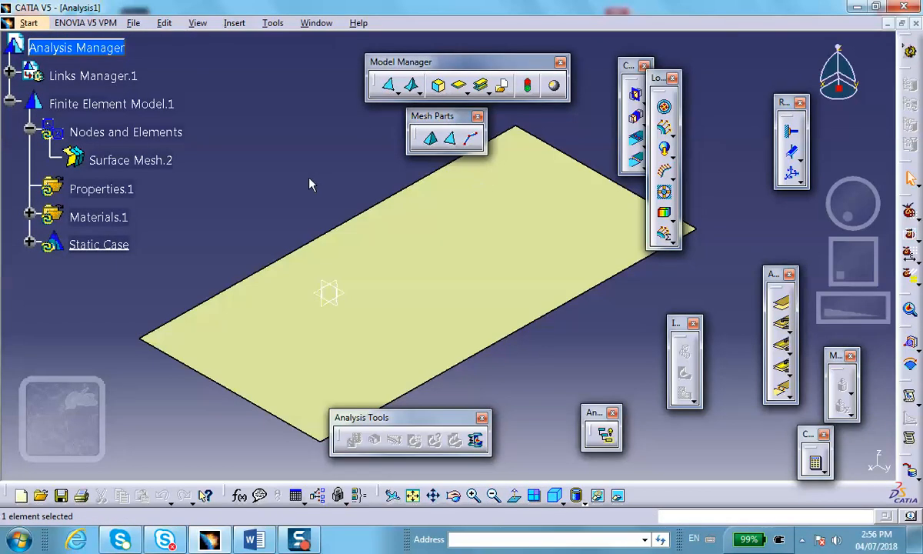
pyautogui.click(126, 131)
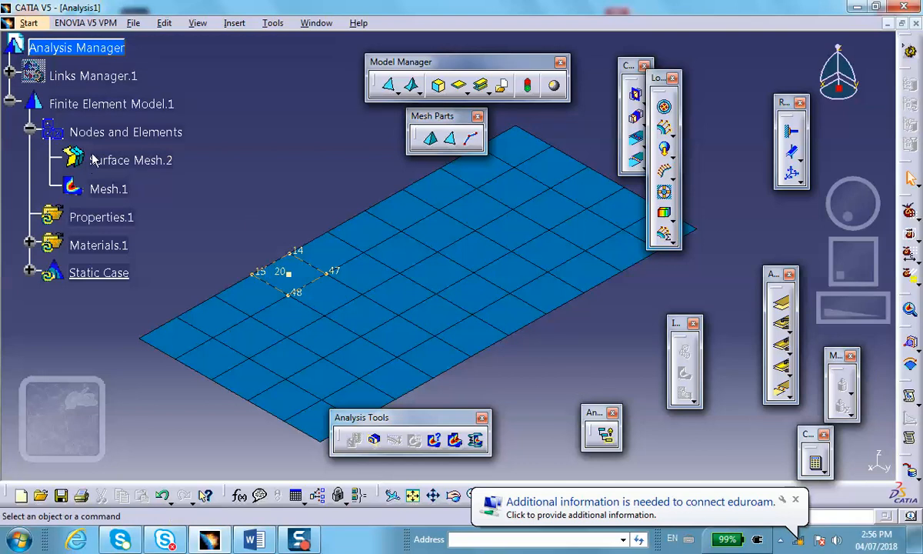
pyautogui.rightClick(108, 188)
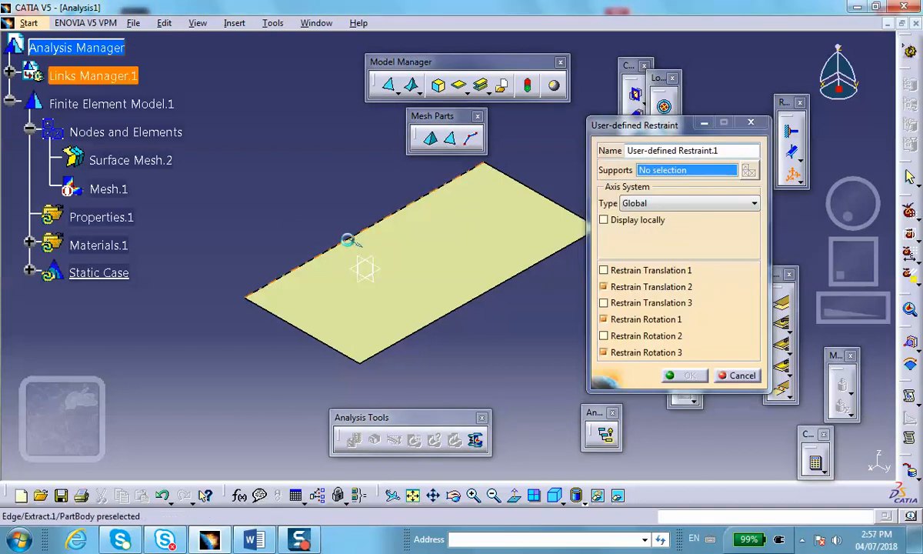
# Step: Restrain the long plate edge with Translation 2 and Rotations 1 and 3 blocked
pyautogui.click(346, 239)
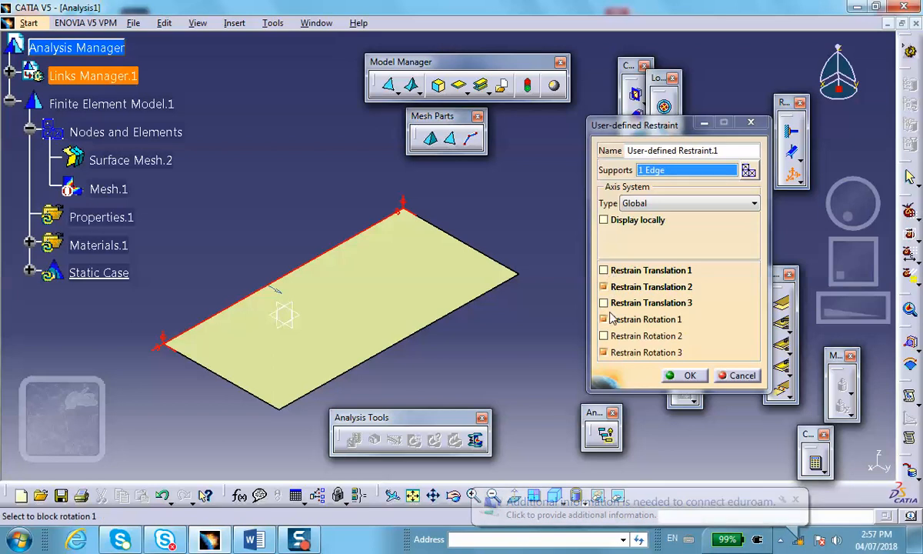
pyautogui.click(688, 375)
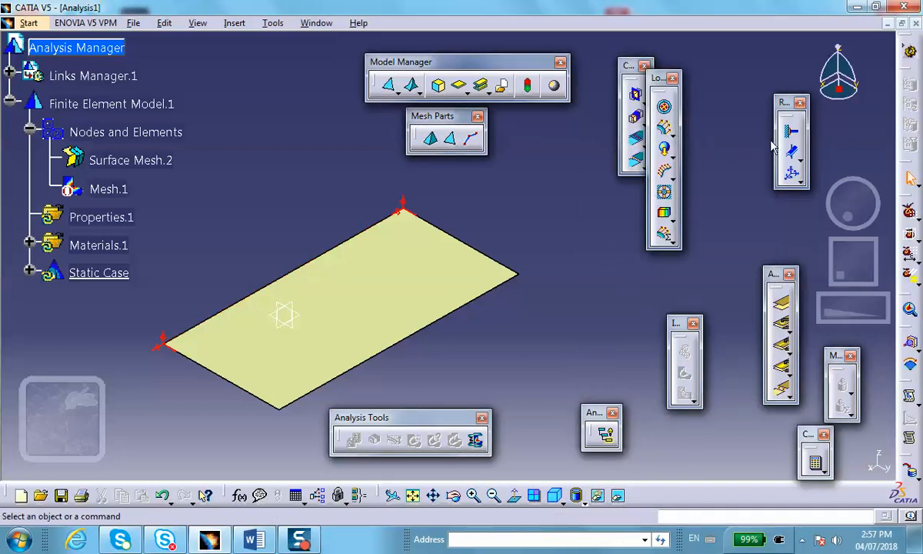
# Step: Add a second restraint blocking Translations 1–3 on two more plate edges
pyautogui.click(98, 272)
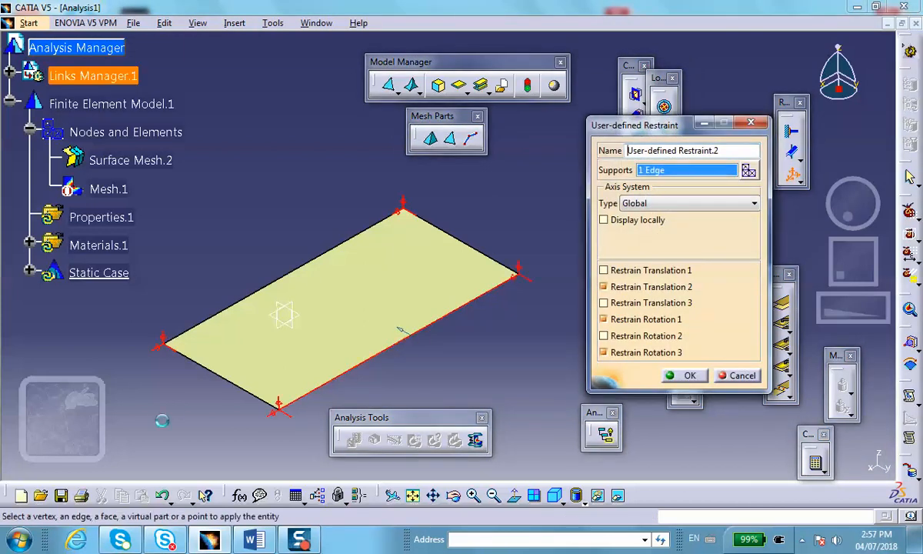
pyautogui.click(231, 376)
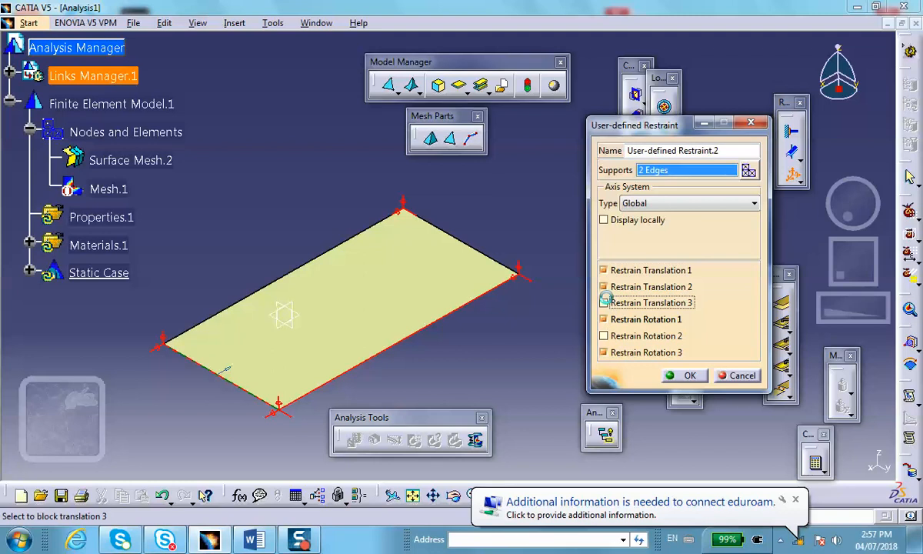
pyautogui.click(604, 302)
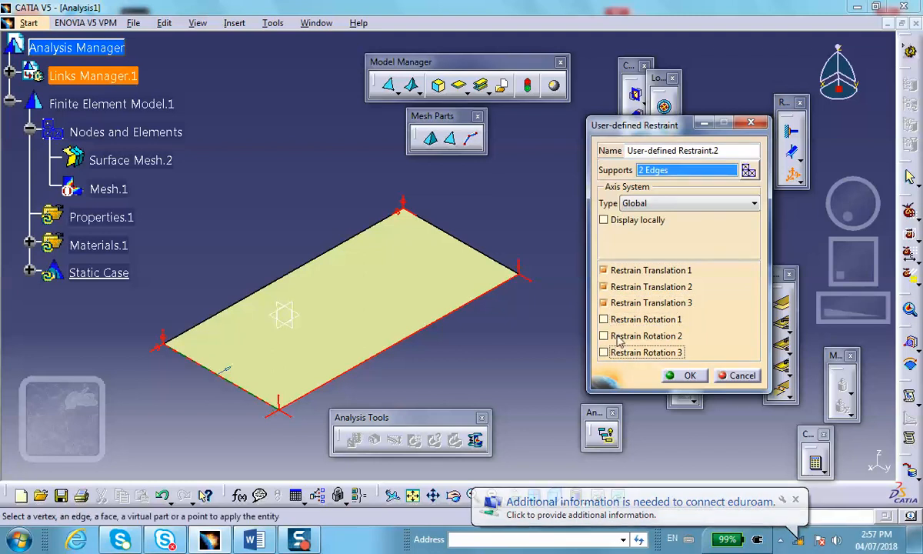
pyautogui.click(683, 375)
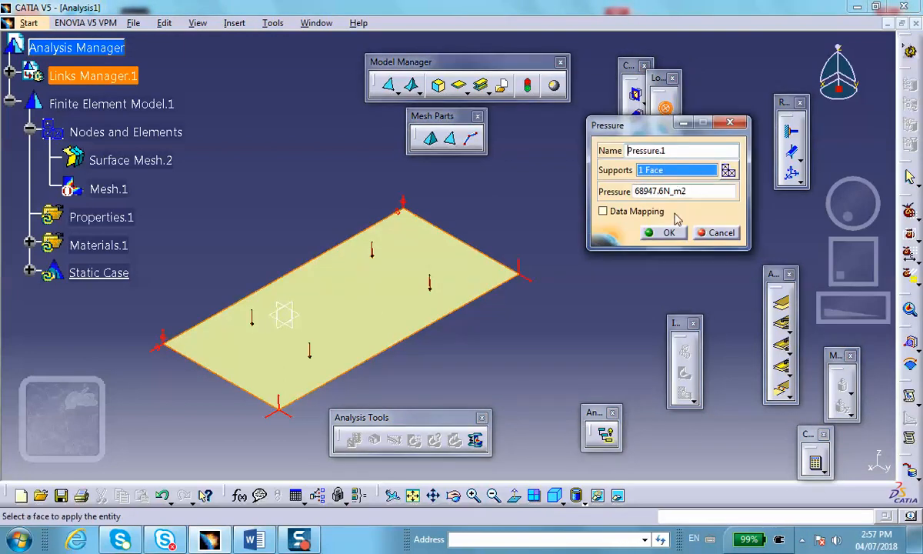
# Step: Apply 68947.6 N/m² pressure to the face, try Compute All, and dismiss the error
pyautogui.click(668, 232)
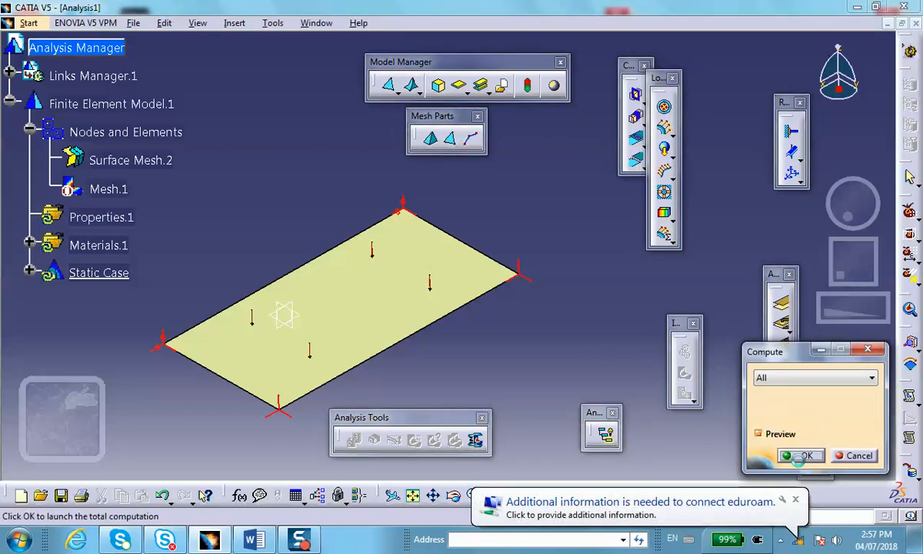
pyautogui.click(800, 455)
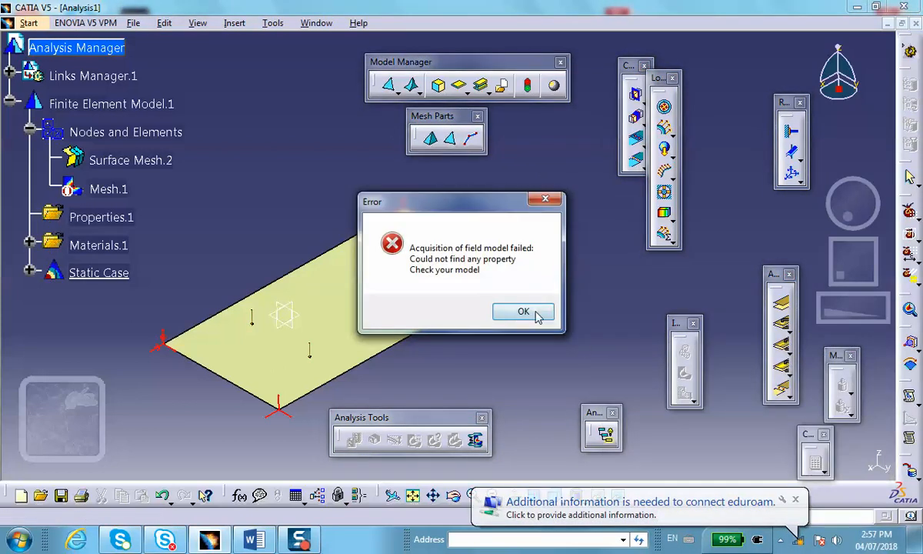
pyautogui.click(522, 311)
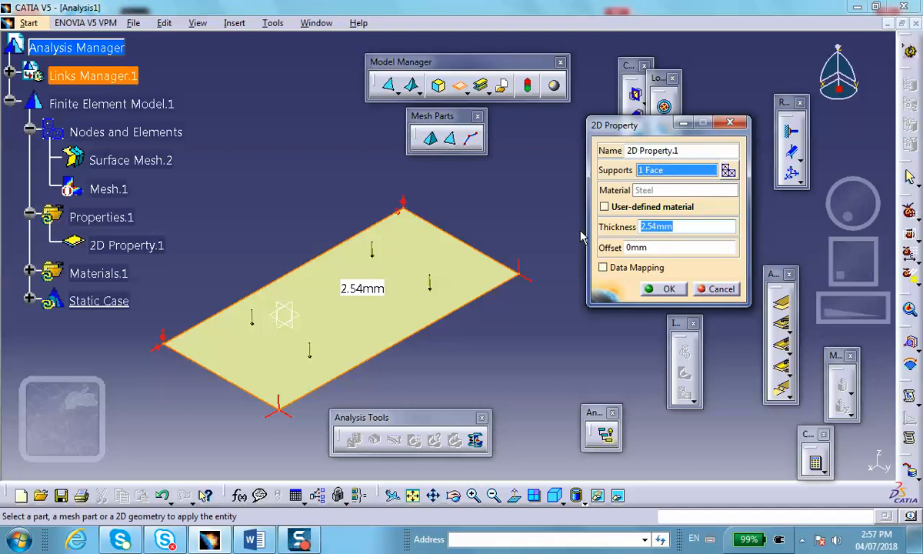
# Step: Assign a 0.1 in (2.54 mm) thick 2D property to the plate face
pyautogui.write('.1')
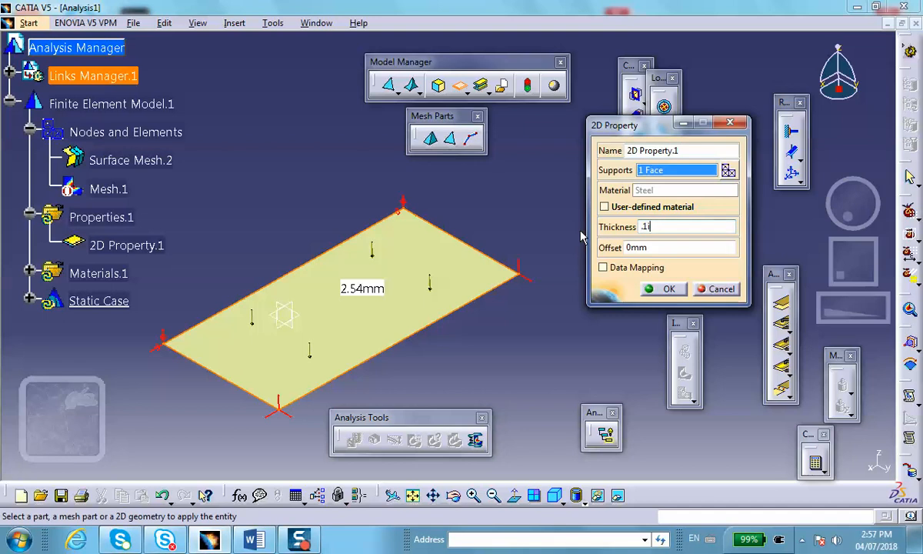
pyautogui.click(662, 288)
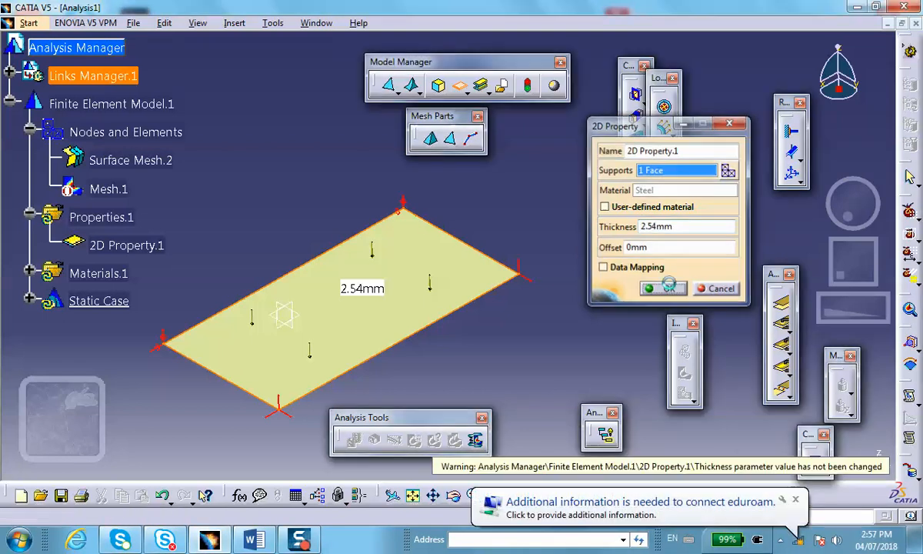
pyautogui.click(664, 286)
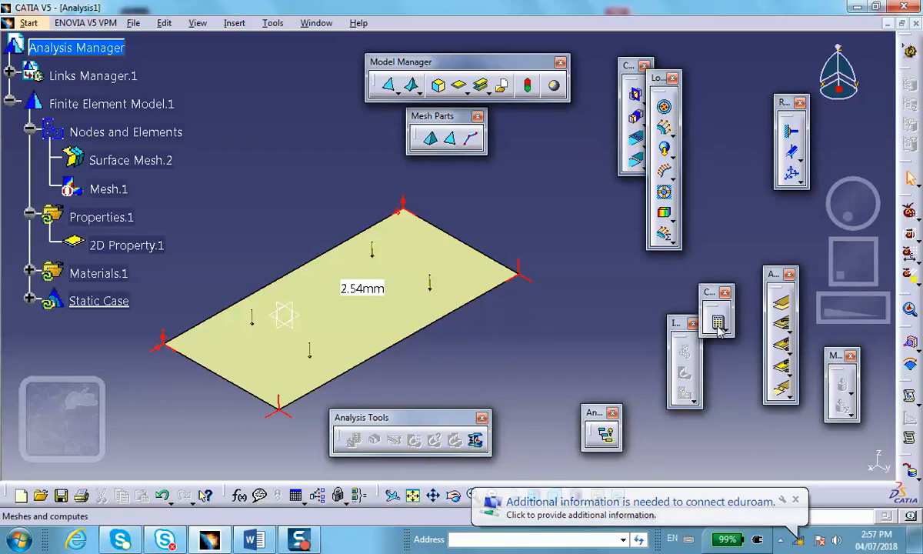
# Step: Compute all cases, accept the resource estimate, and view the von Mises stress plot
pyautogui.click(713, 314)
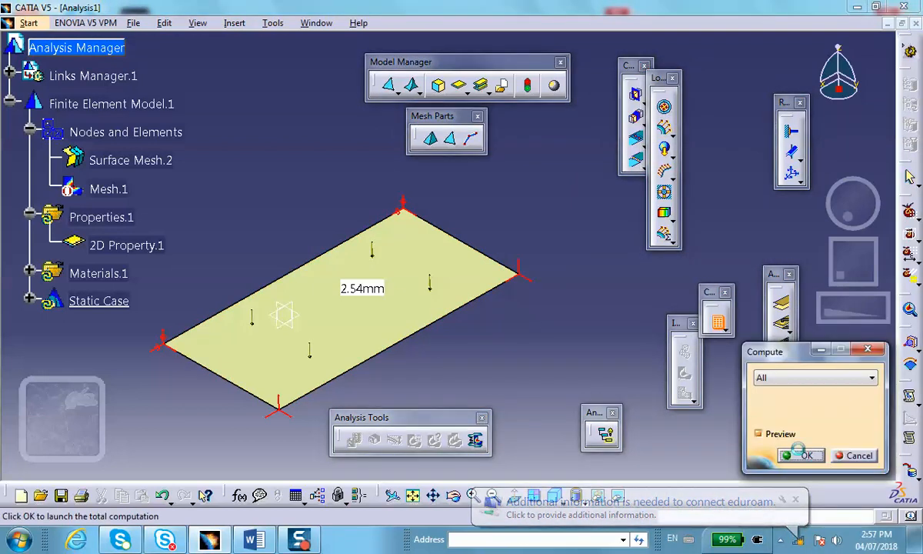
pyautogui.click(800, 454)
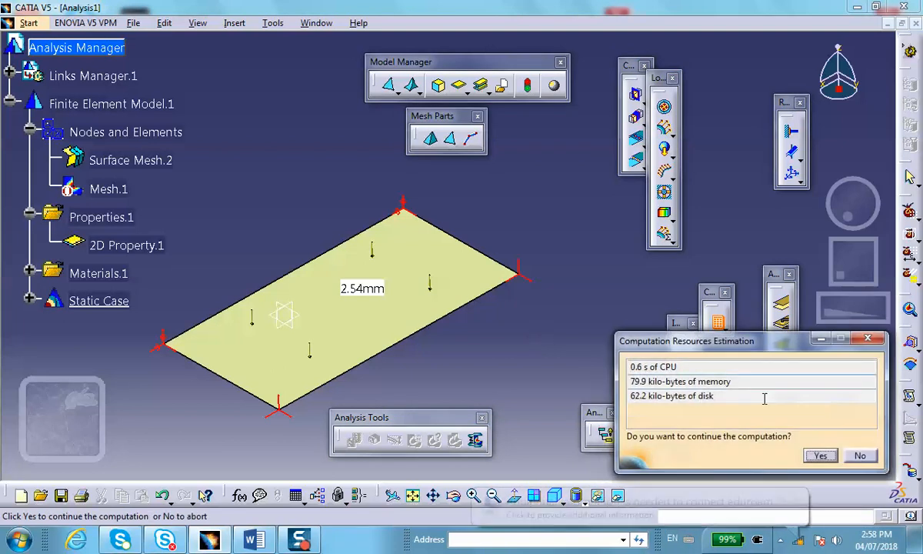
pyautogui.click(819, 455)
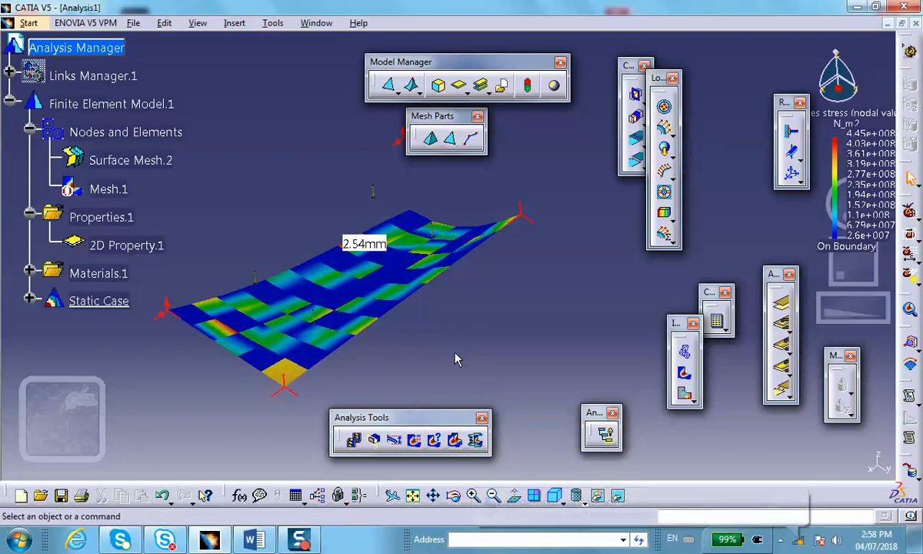
# Step: Display translational displacement as coloured vector symbols instead of a contour
pyautogui.click(99, 300)
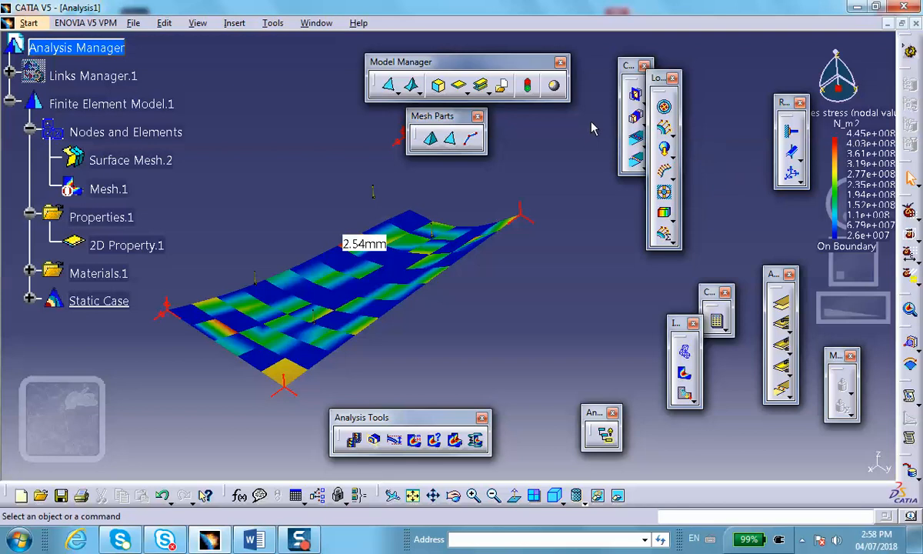
pyautogui.moveTo(621, 330)
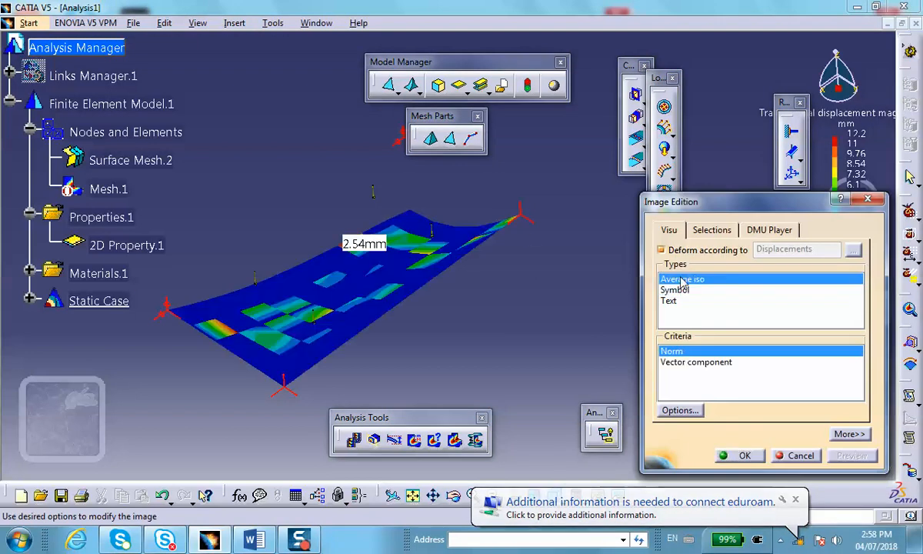
pyautogui.click(743, 455)
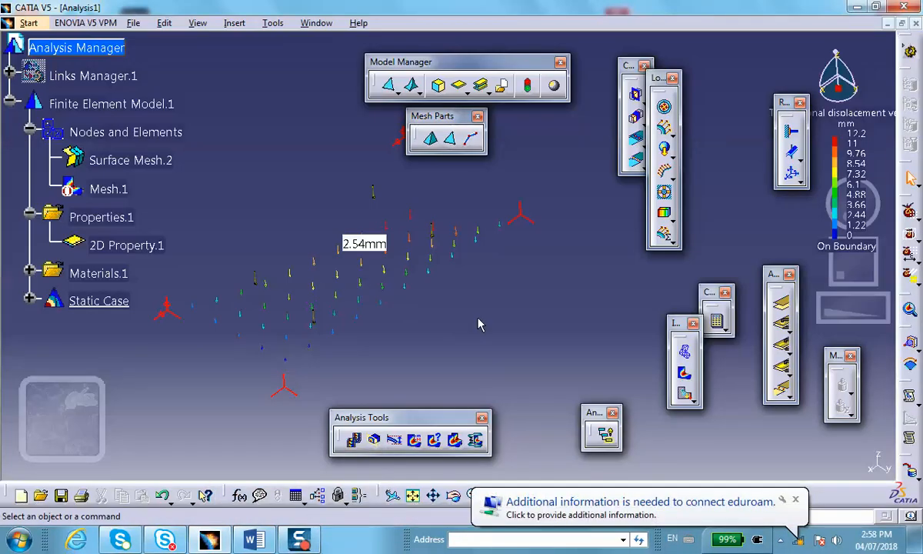
pyautogui.moveTo(462, 336)
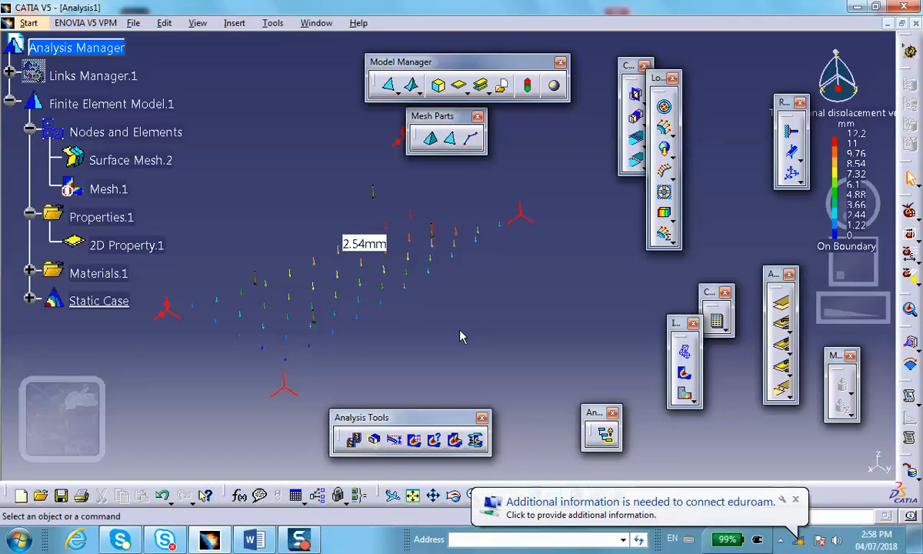
pyautogui.moveTo(344, 302)
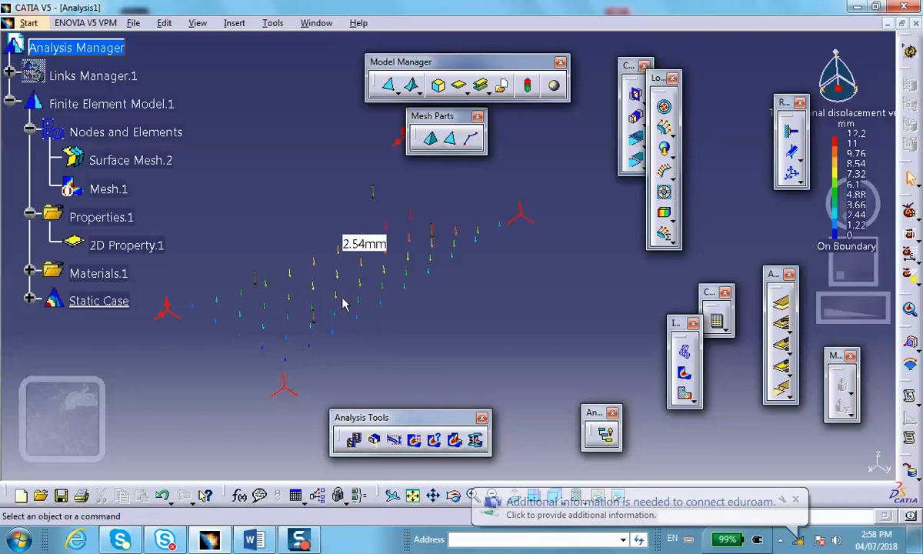